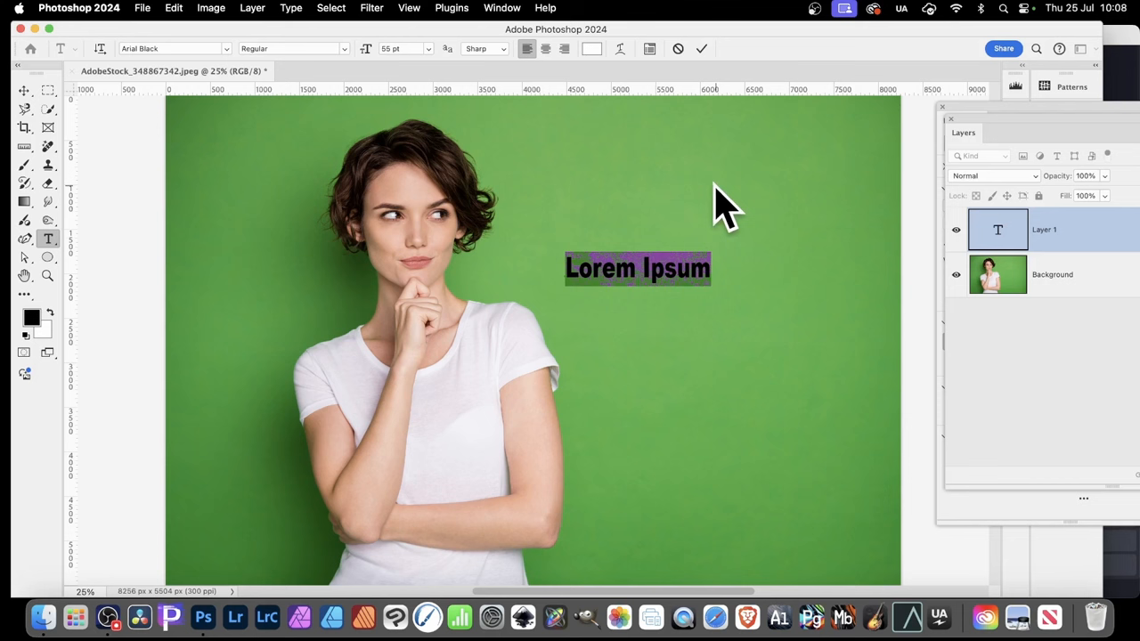
pyautogui.moveTo(668, 254)
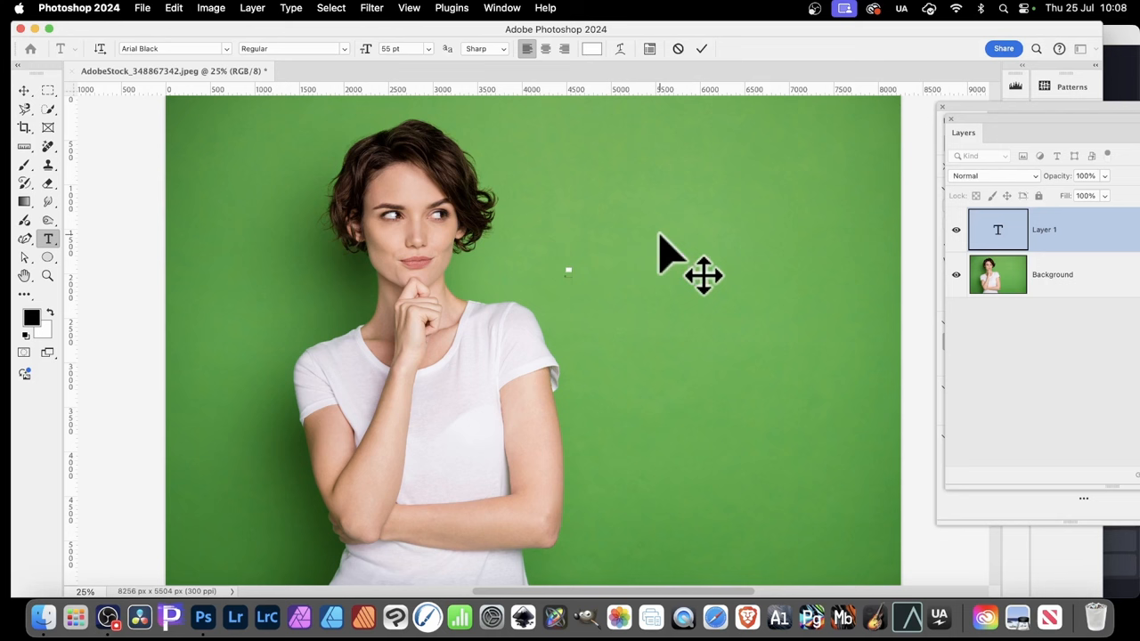
pyautogui.moveTo(668, 254)
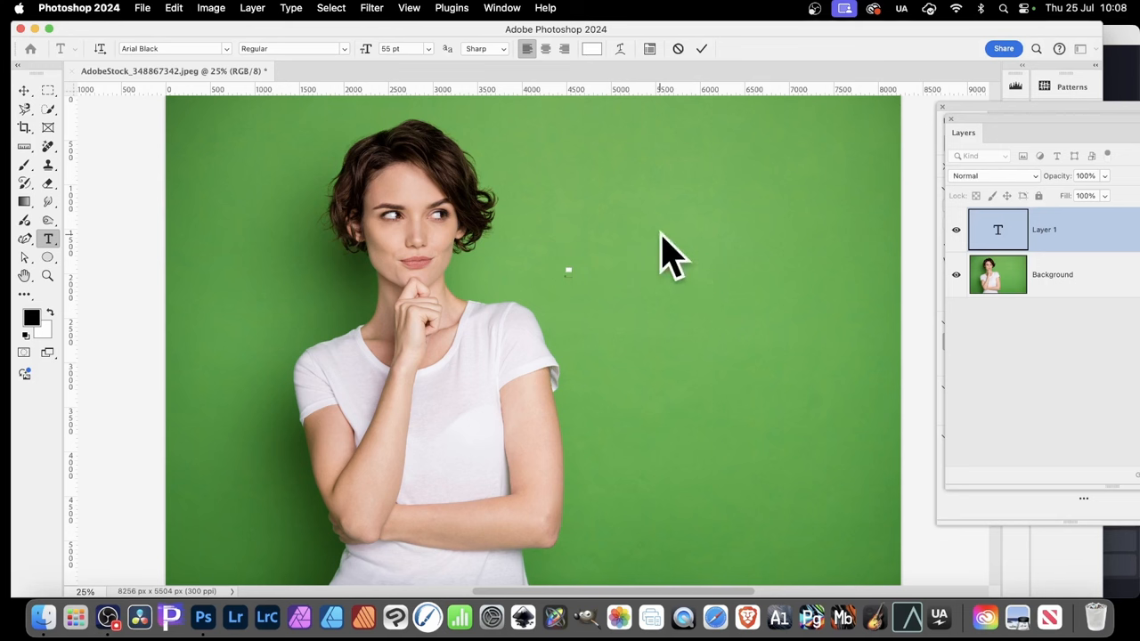
# Type dash-list lines 'fd' and 'kdfjlk' right of the woman, replacing the placeholder
pyautogui.click(568, 272)
pyautogui.write('fhdfhjjdhdjfhfdhj')
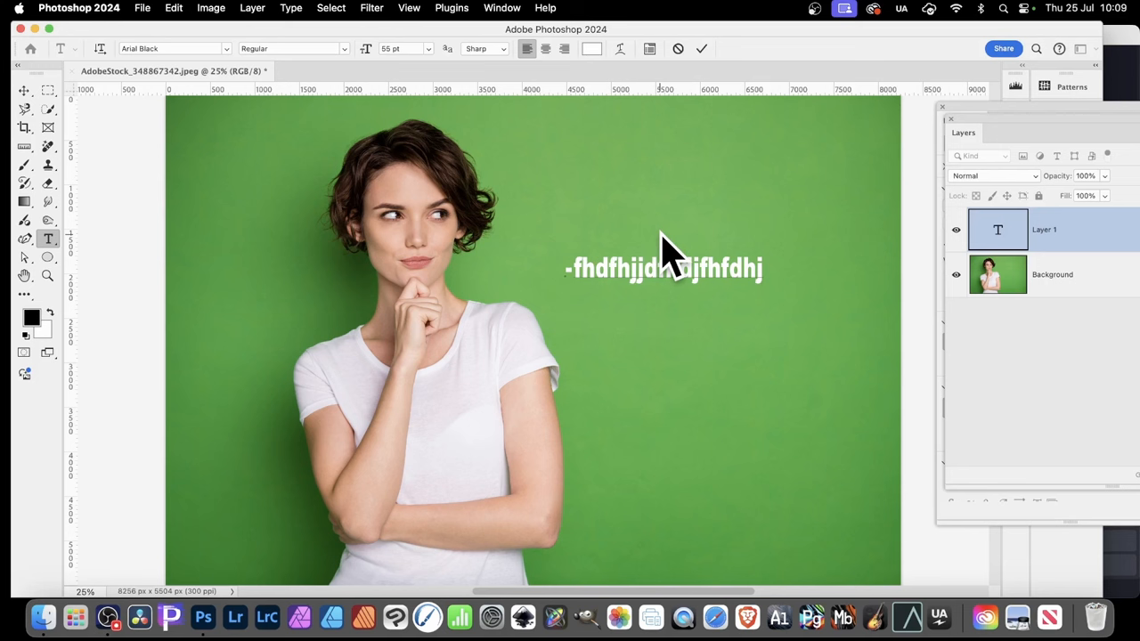
pyautogui.write('fdkjfdjdfkdfskjdf')
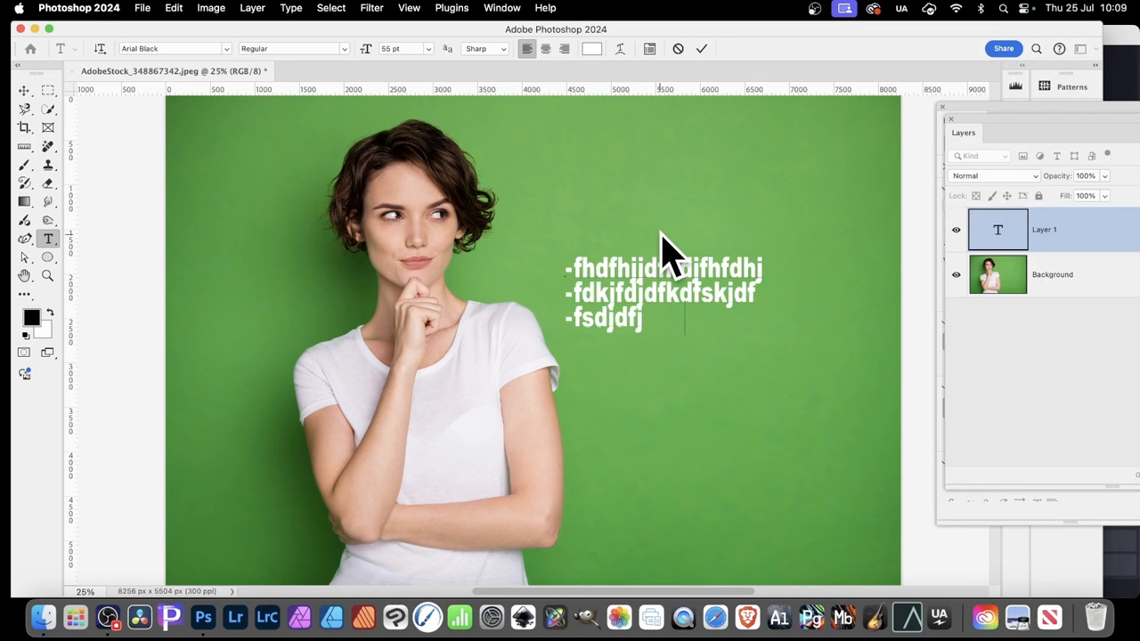
pyautogui.write('kdfjlk')
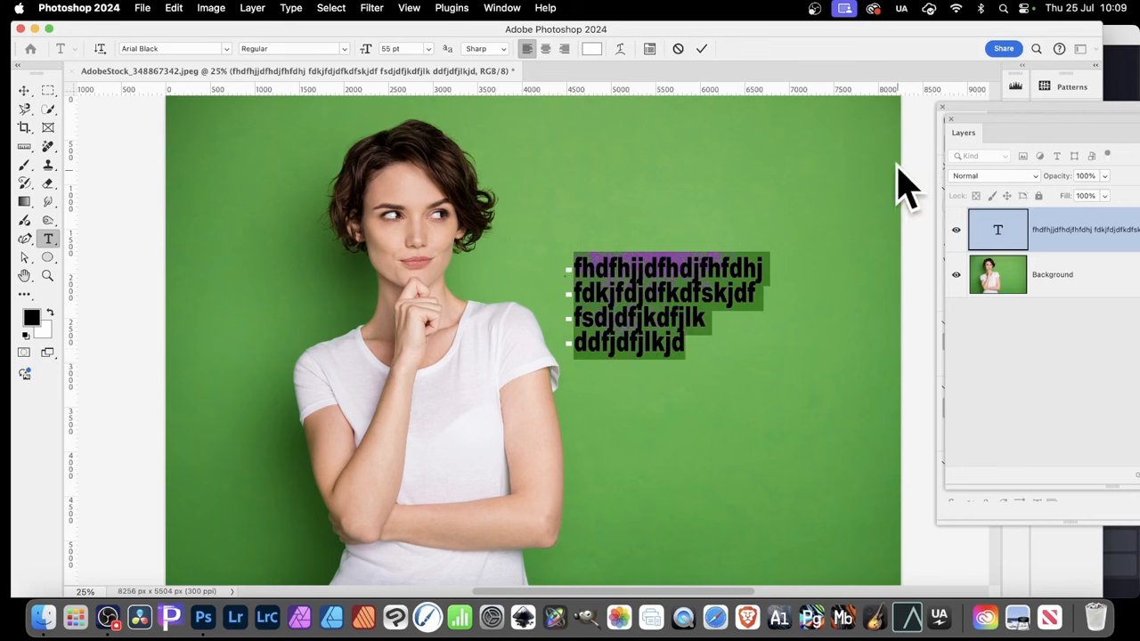
# Show the type Properties panel from the Window menu and move it nearer the text
pyautogui.click(502, 7)
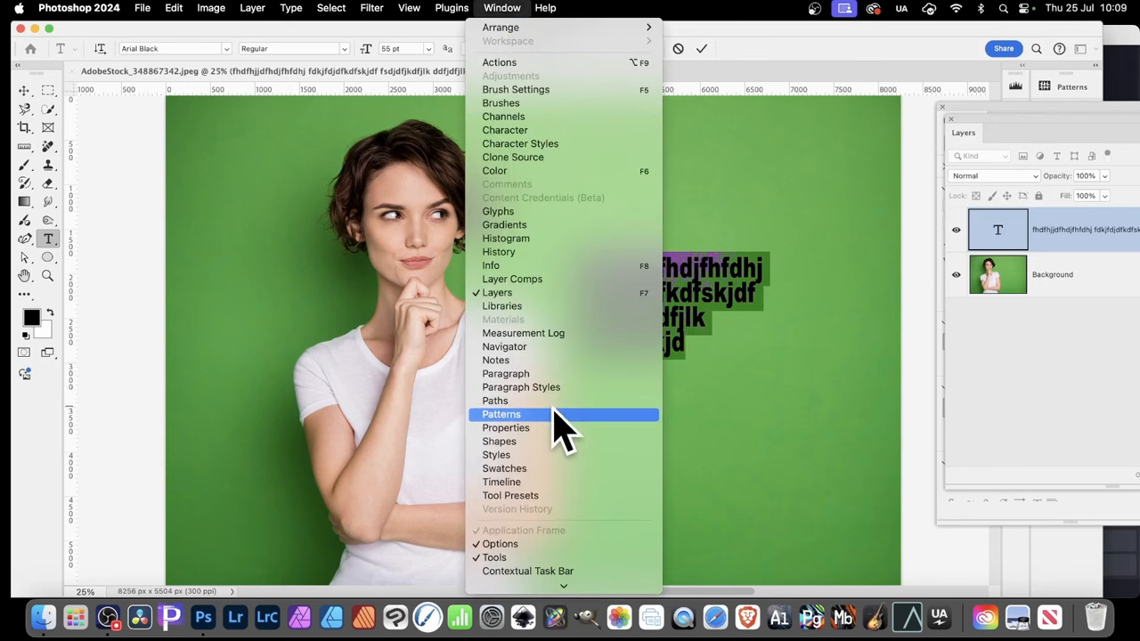
pyautogui.click(505, 428)
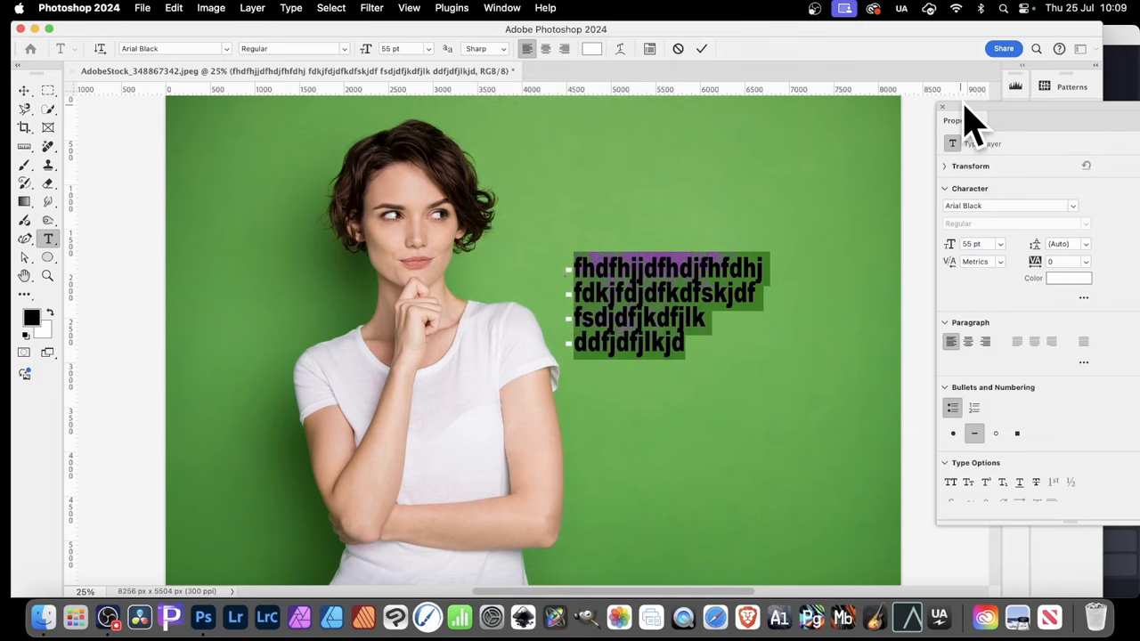
pyautogui.moveTo(953, 121); pyautogui.dragTo(836, 132)
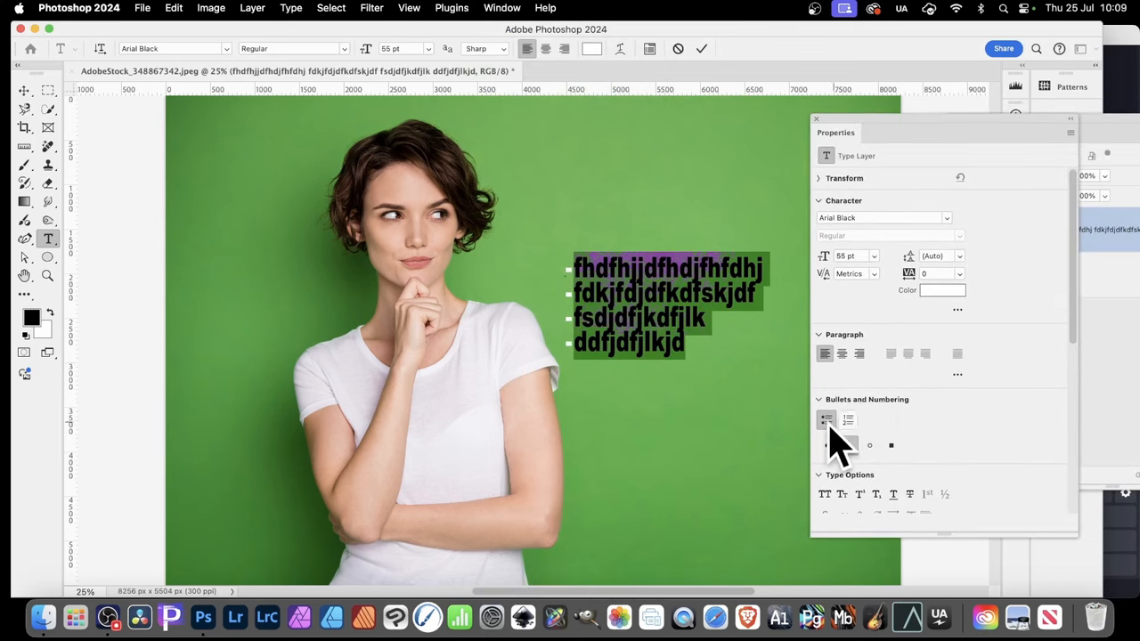
pyautogui.moveTo(850, 445)
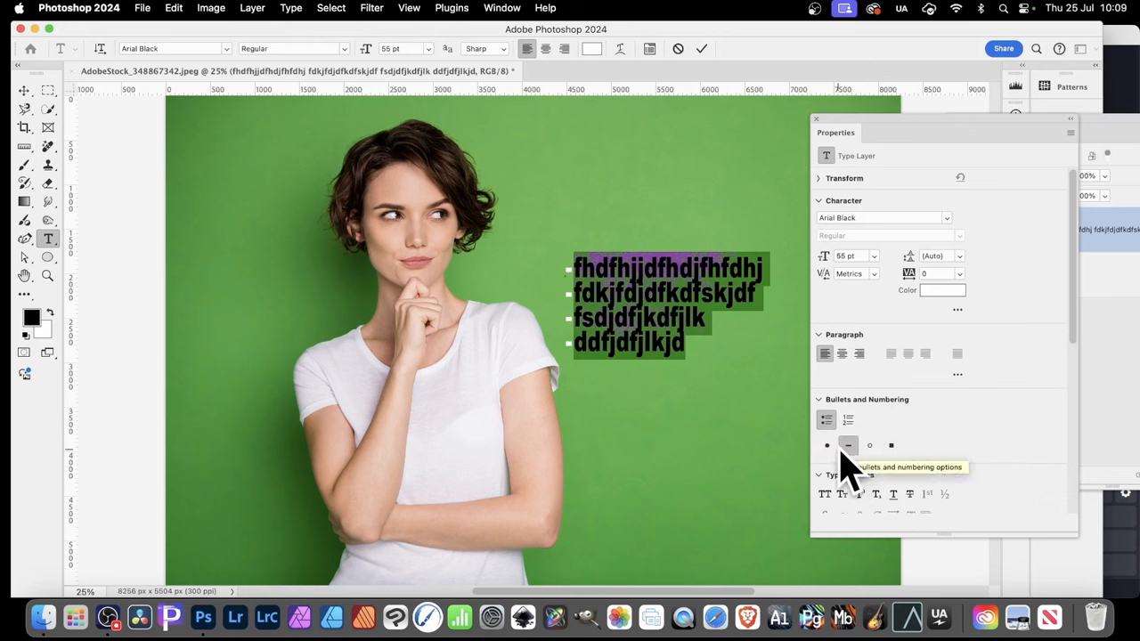
pyautogui.moveTo(847, 454)
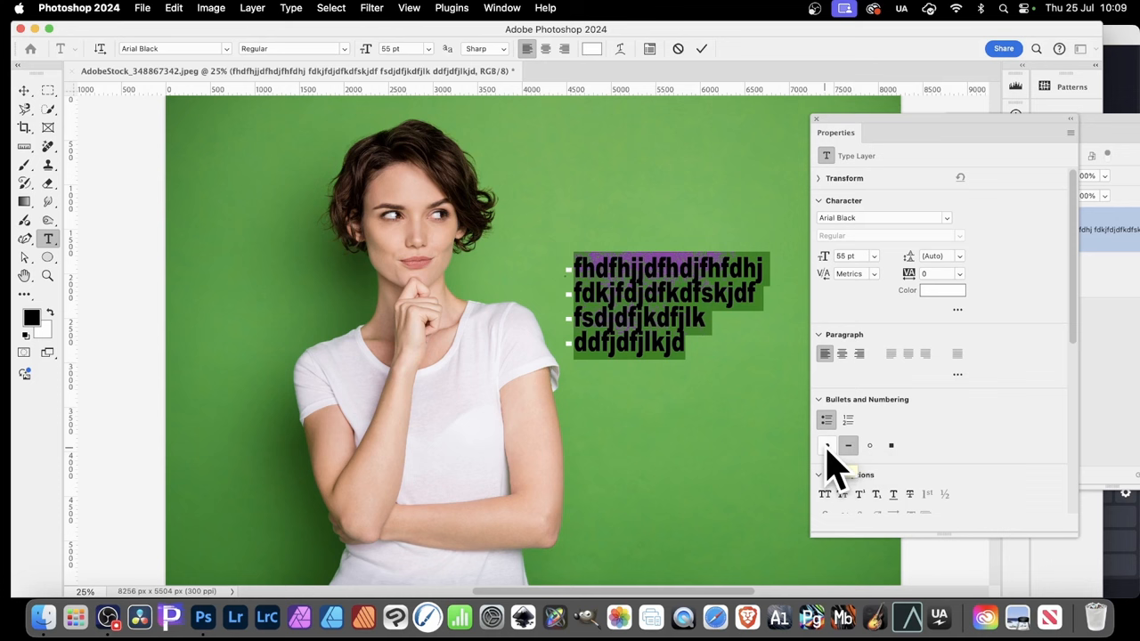
# Try round dot and hollow circle bullet styles, then return to the dash
pyautogui.click(827, 445)
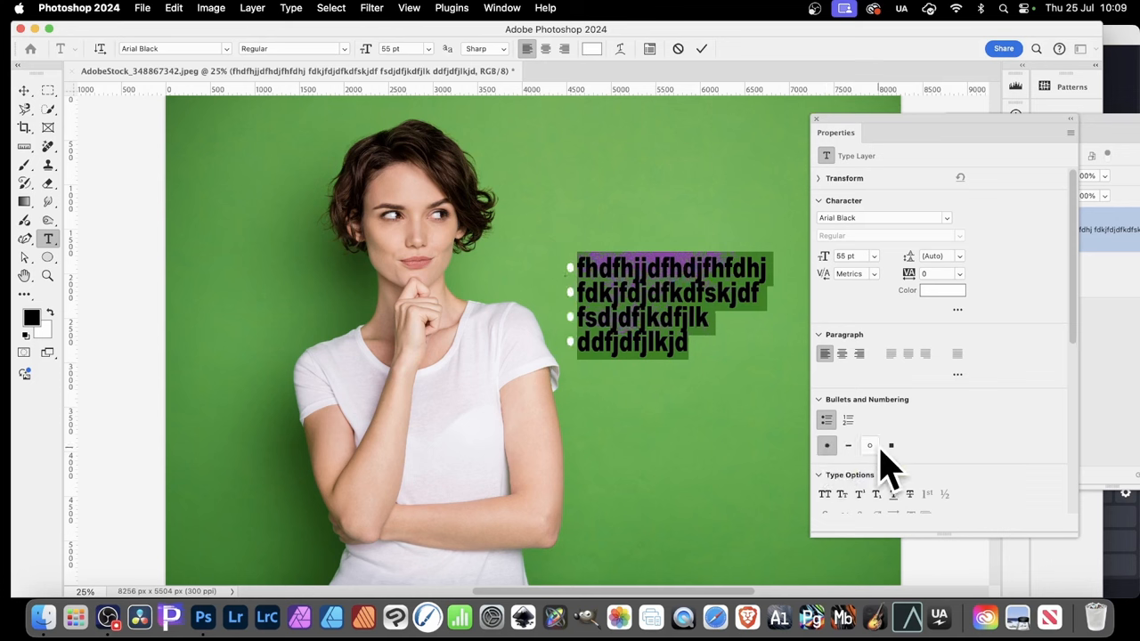
pyautogui.click(870, 445)
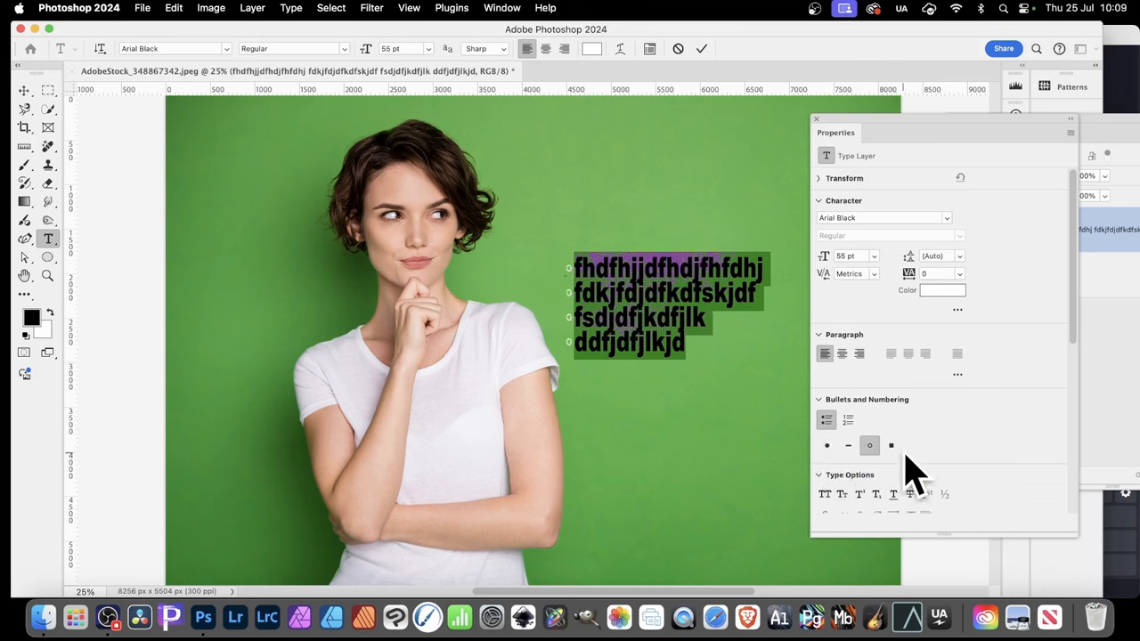
pyautogui.click(891, 445)
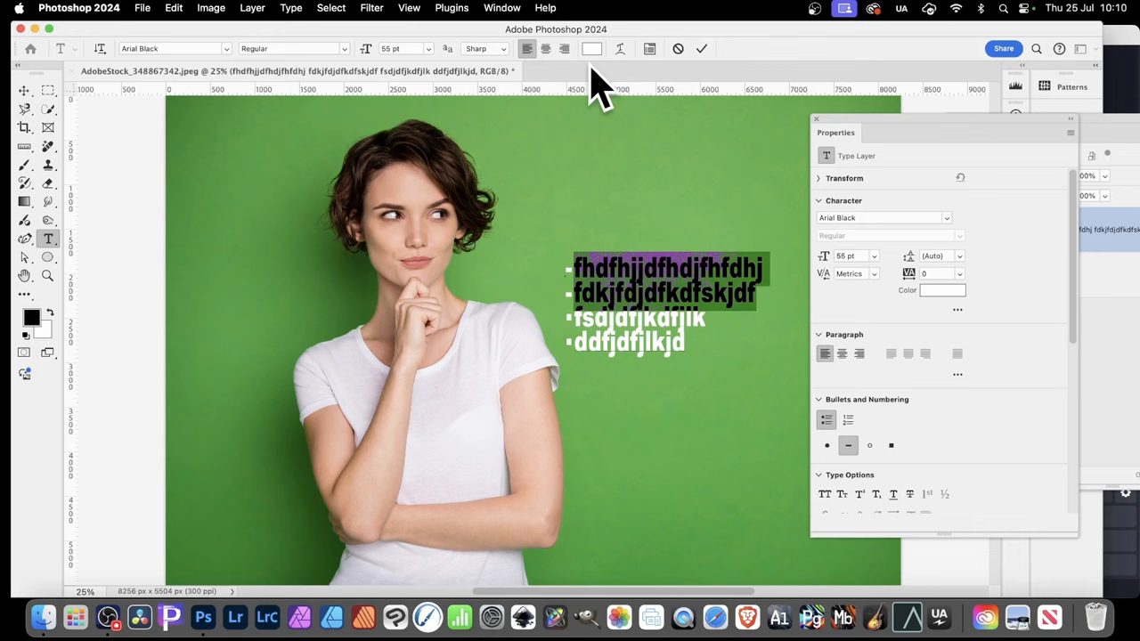
pyautogui.moveTo(597, 93)
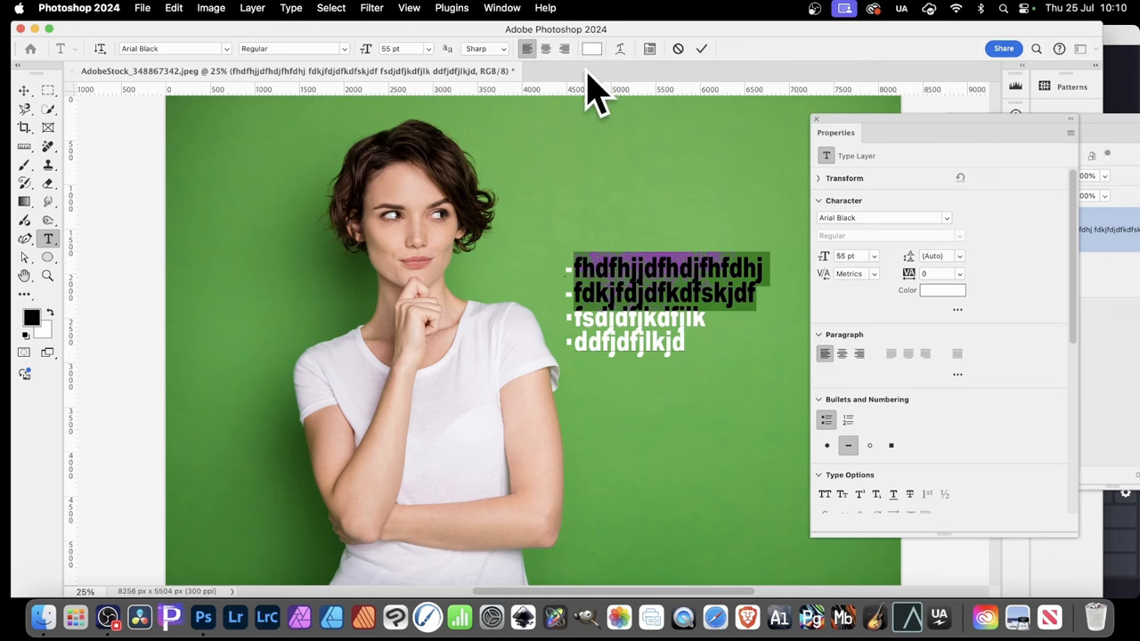
pyautogui.moveTo(613, 281)
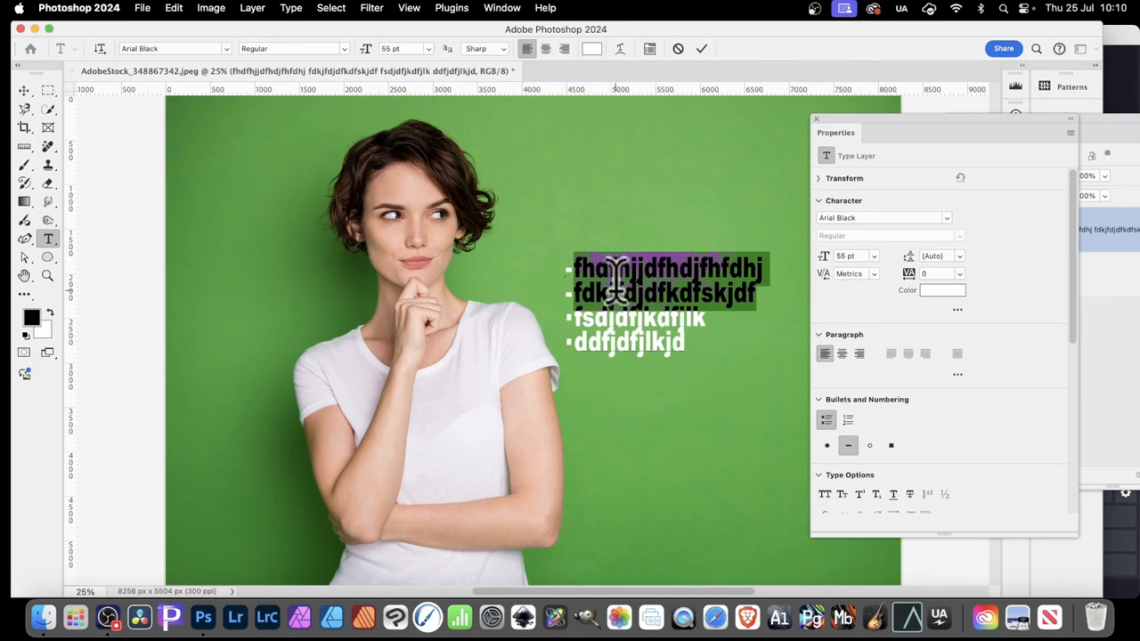
# Color the two selected list lines red in the Color Picker
pyautogui.click(941, 290)
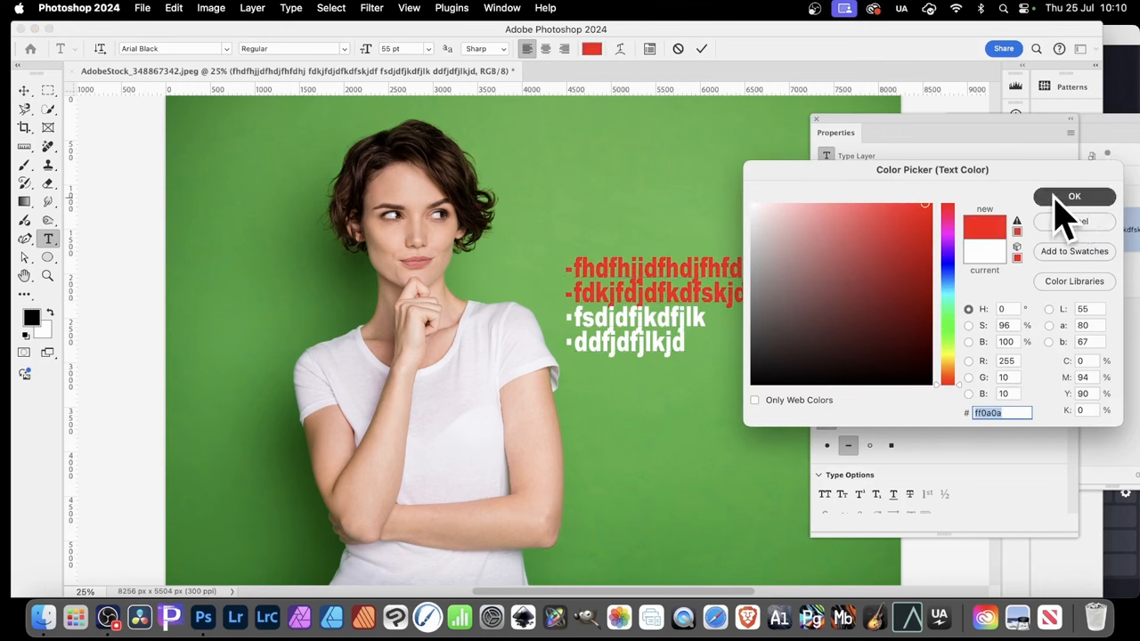
pyautogui.click(1074, 196)
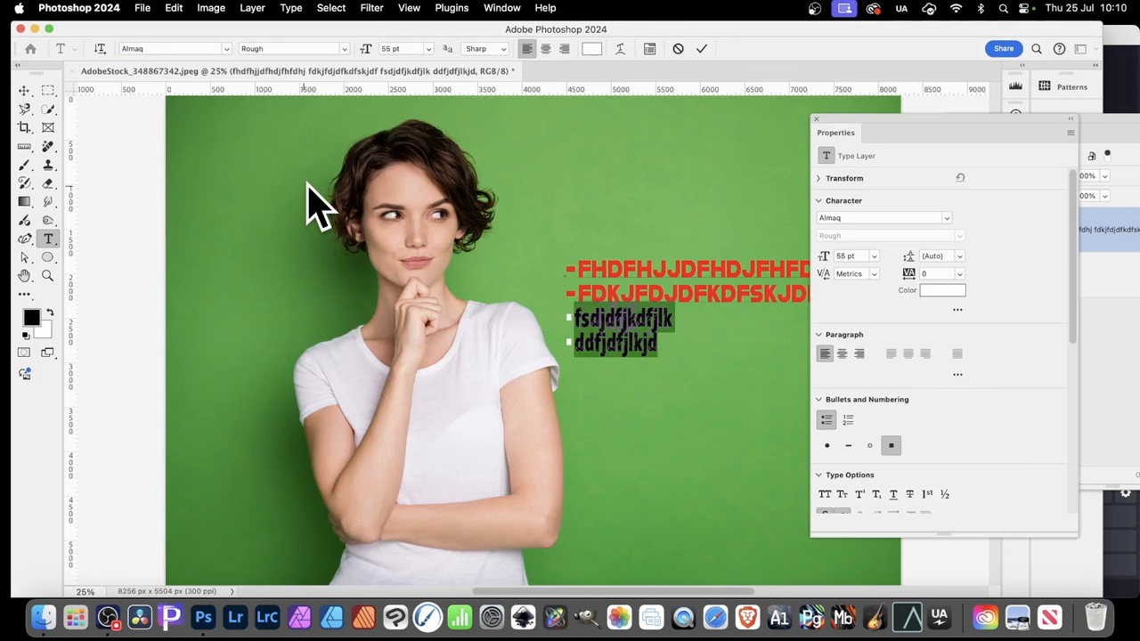
pyautogui.moveTo(762, 227)
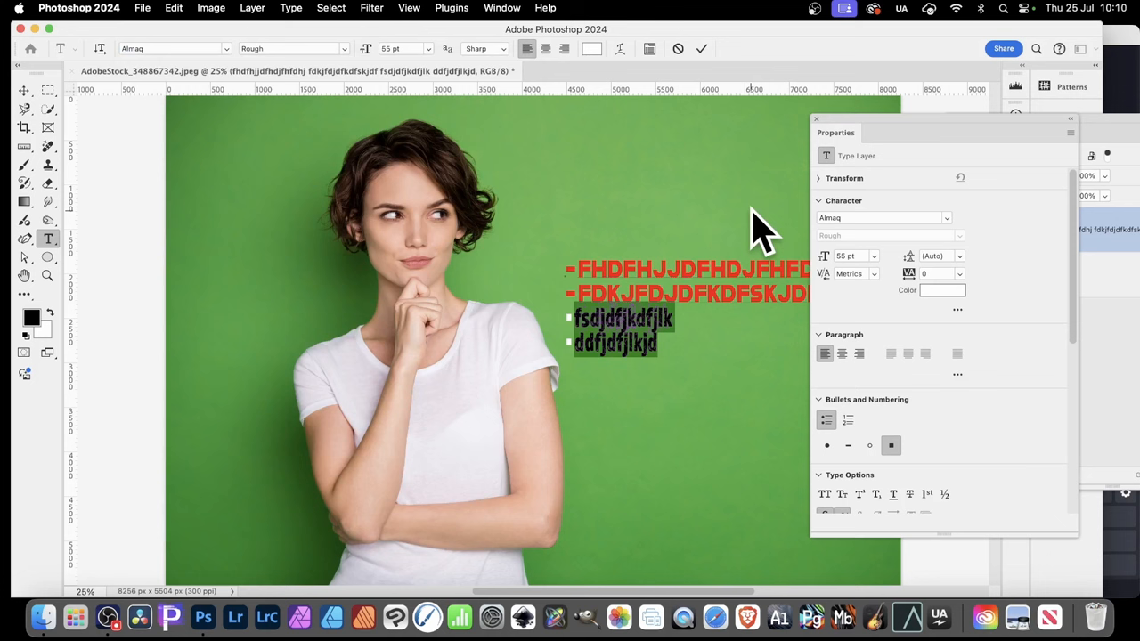
pyautogui.moveTo(842, 428)
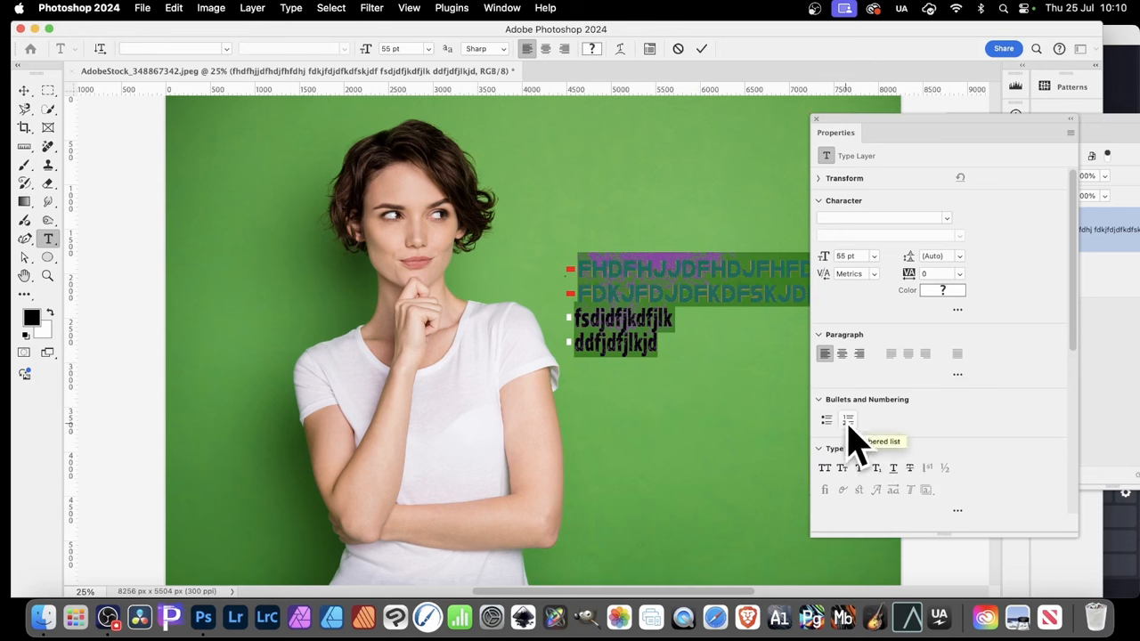
# Cycle numbering styles (capital letters, Roman numerals, 01, 001), ending on letter numbering
pyautogui.click(847, 420)
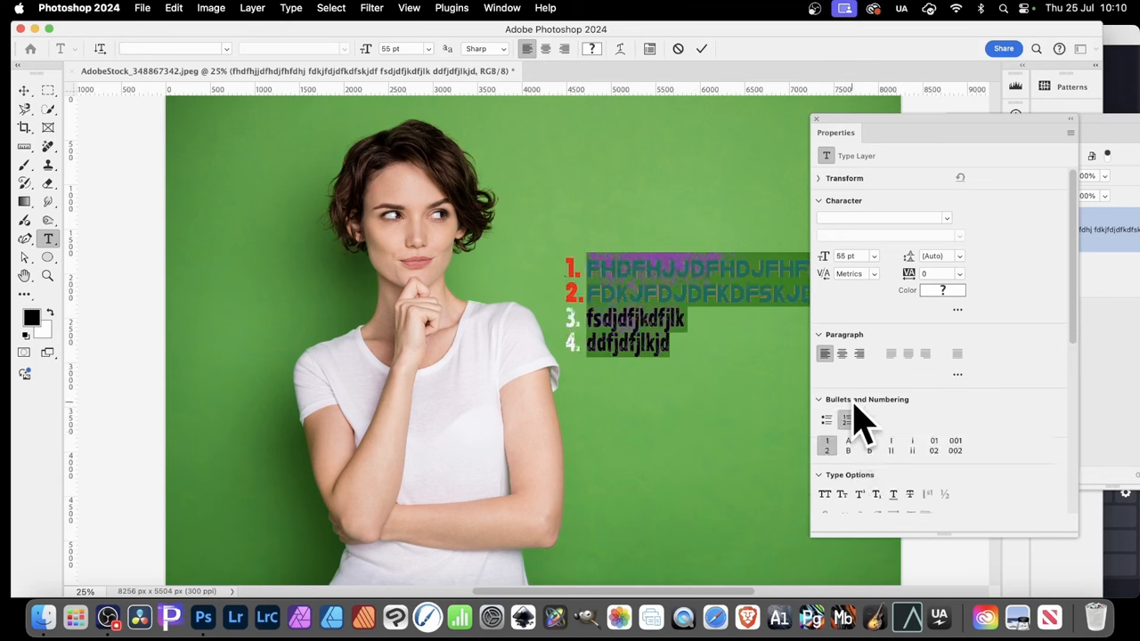
pyautogui.moveTo(846, 420)
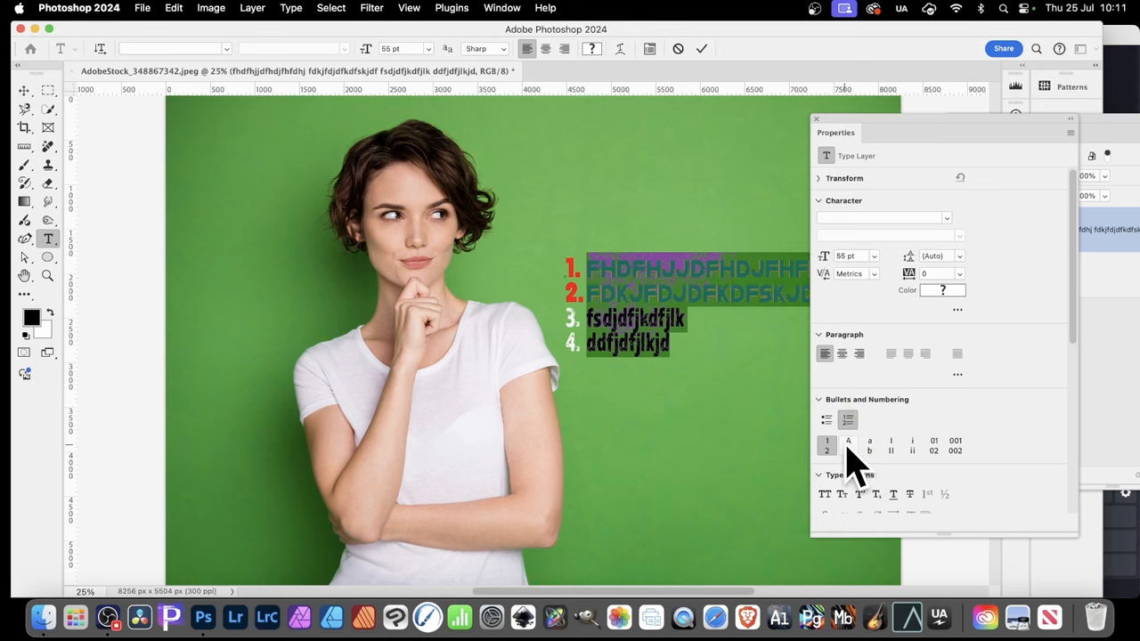
pyautogui.click(848, 446)
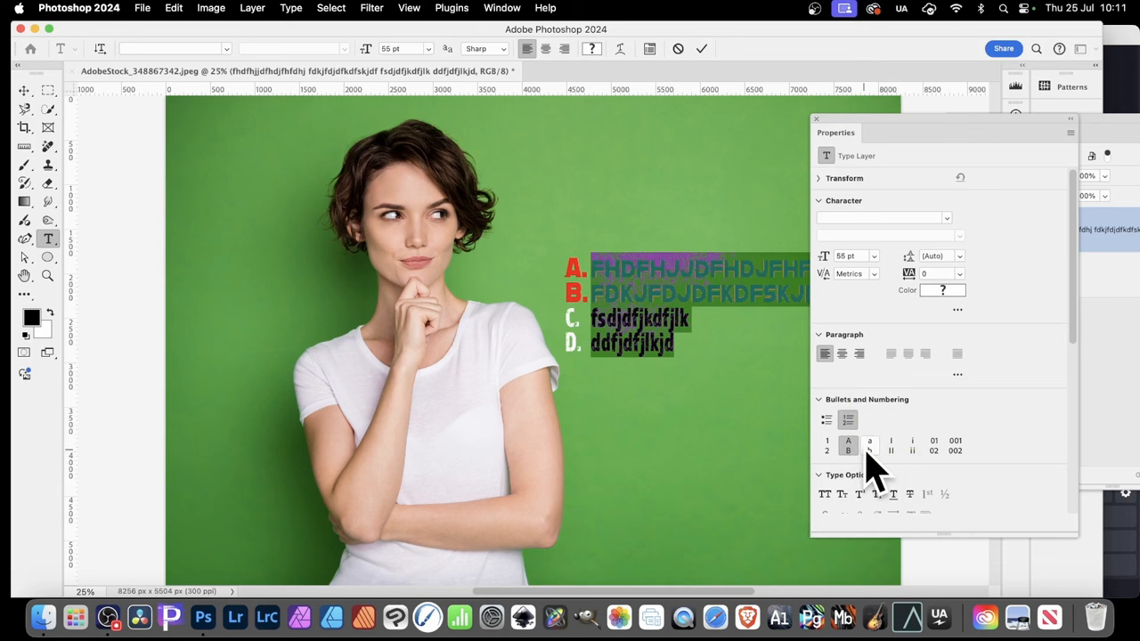
pyautogui.click(891, 440)
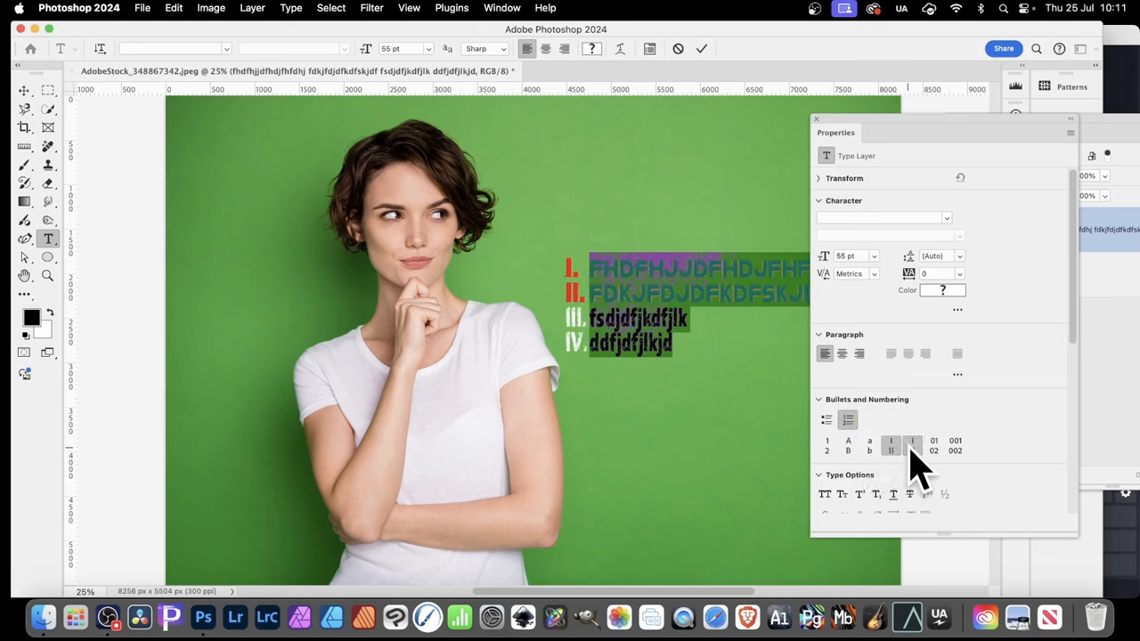
pyautogui.click(933, 446)
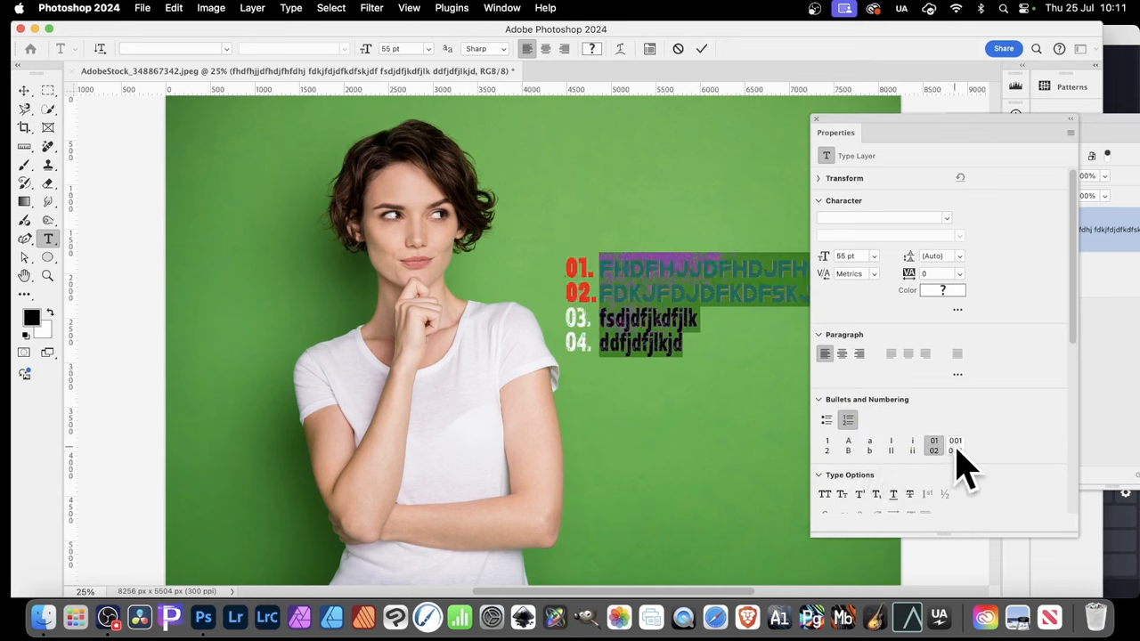
pyautogui.click(956, 441)
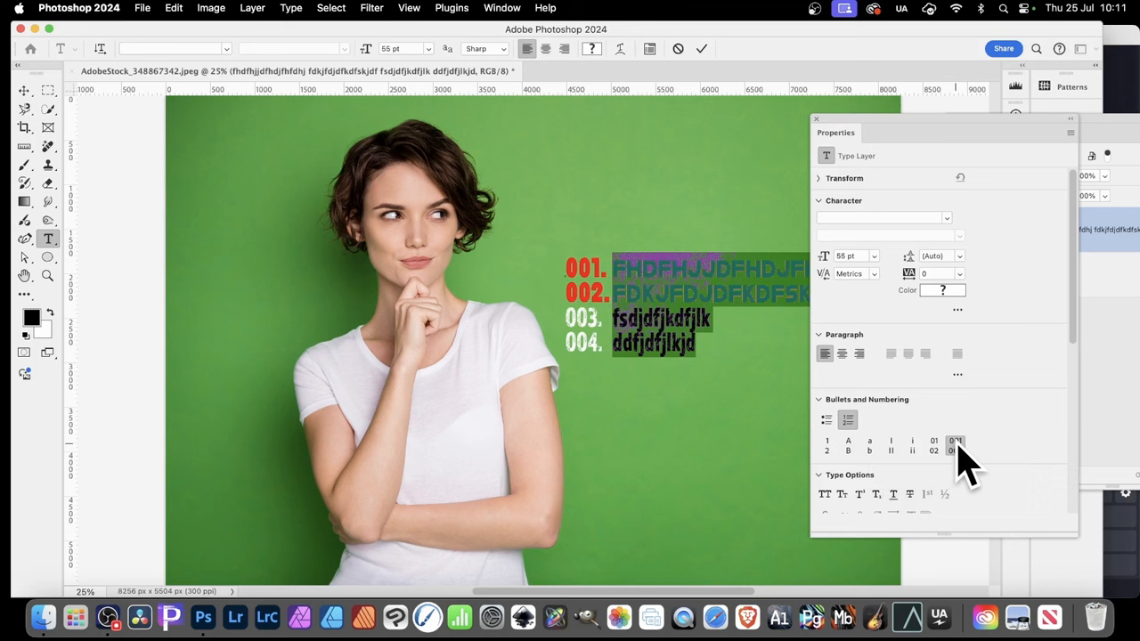
pyautogui.click(956, 446)
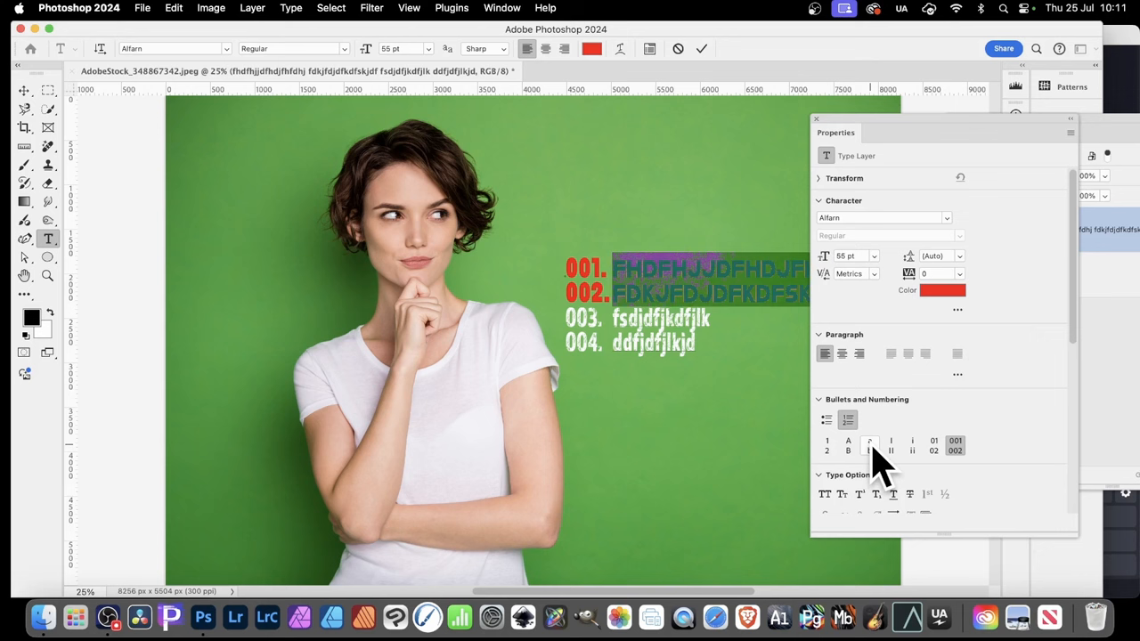
pyautogui.click(869, 446)
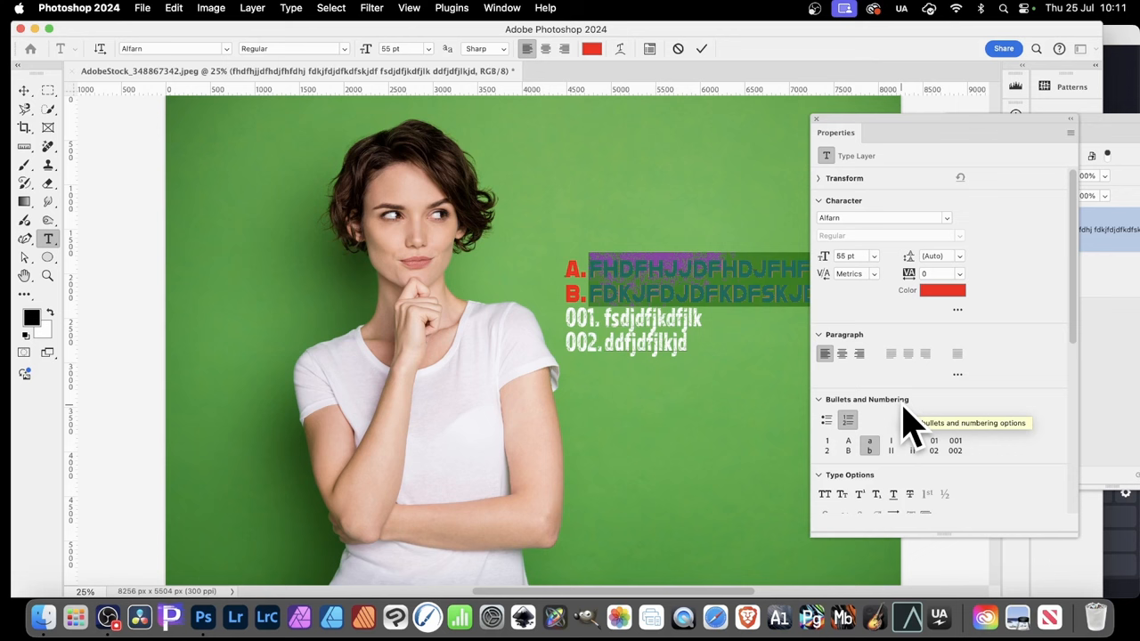
pyautogui.moveTo(895, 418)
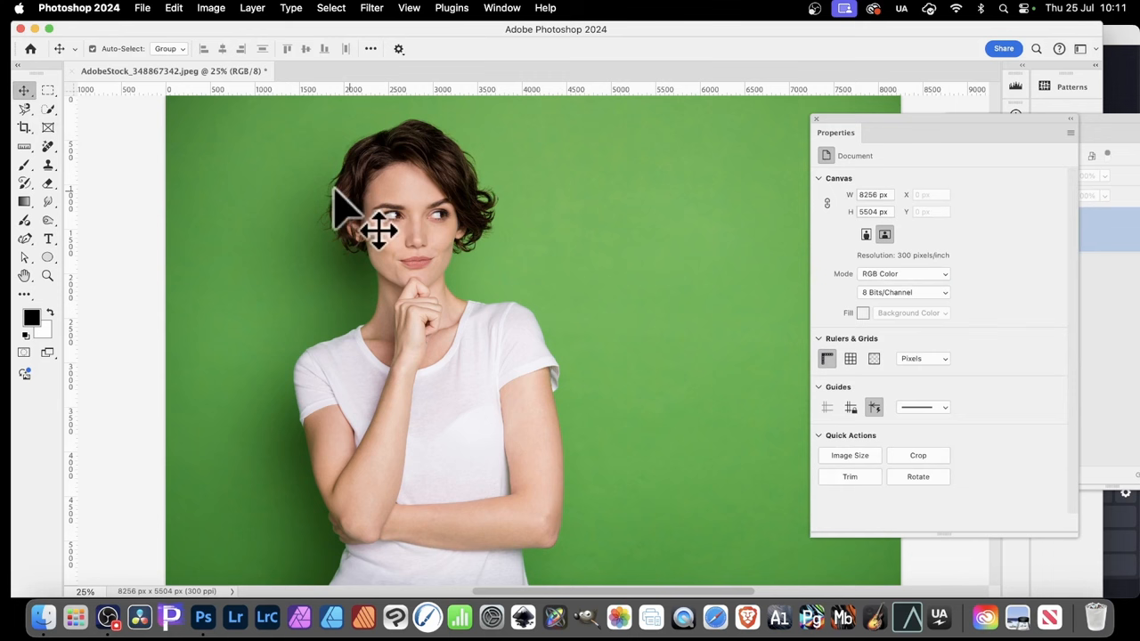
pyautogui.moveTo(48, 239)
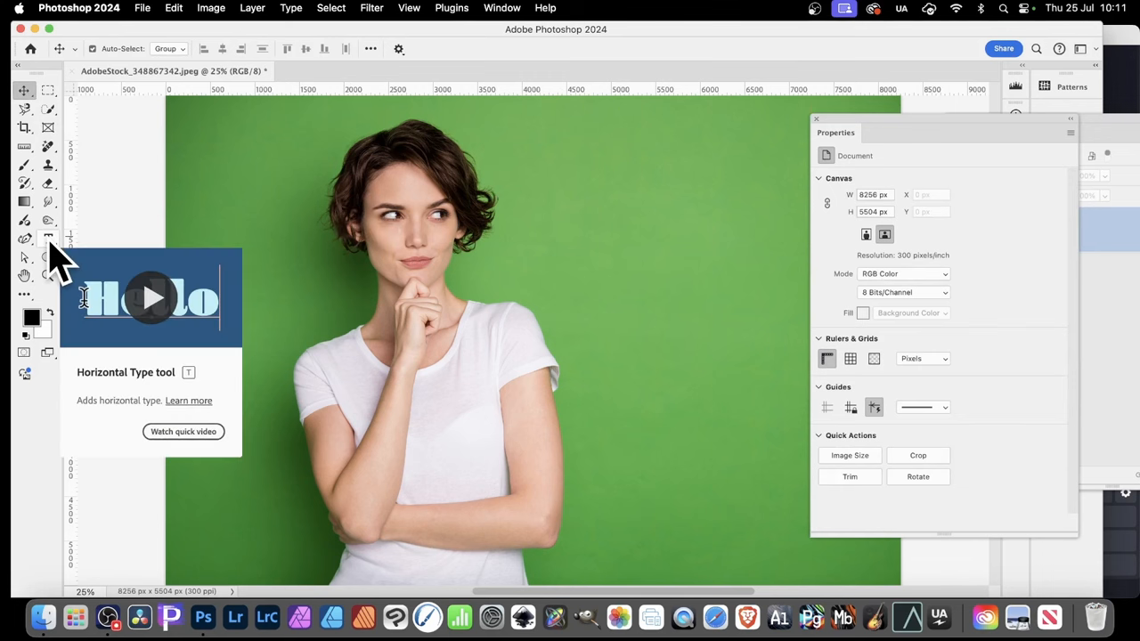
pyautogui.click(49, 239)
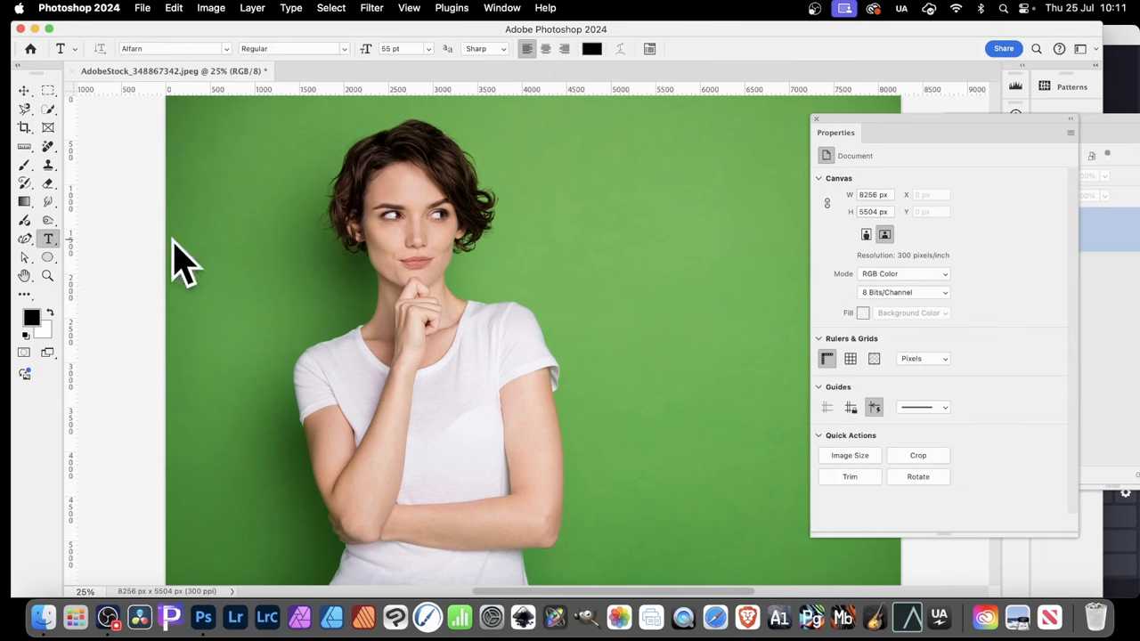
pyautogui.click(644, 227)
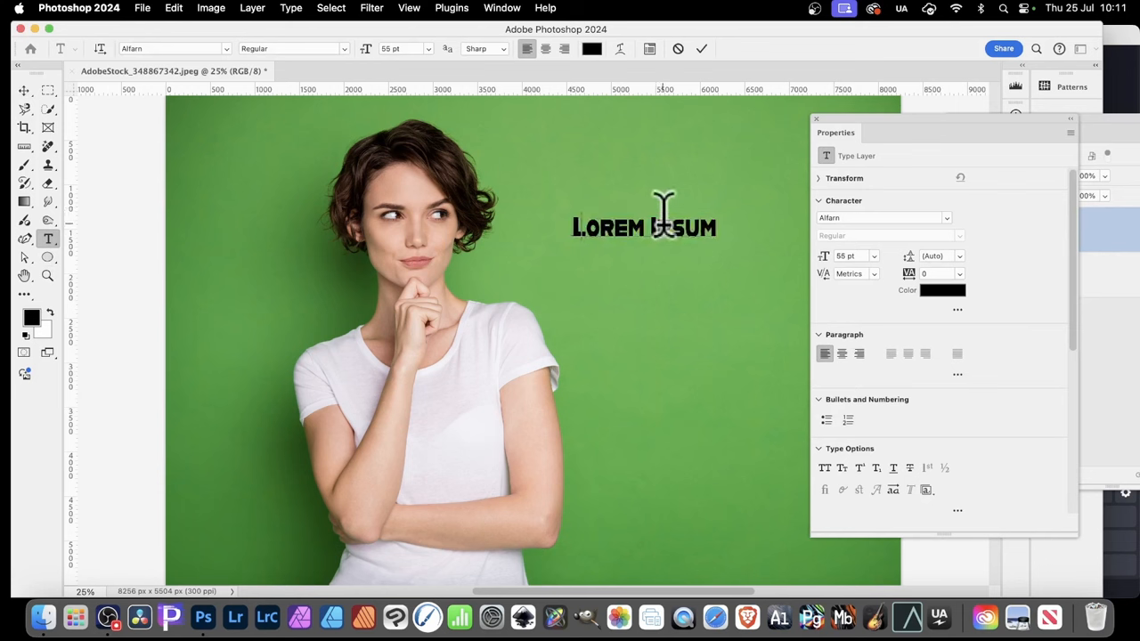
pyautogui.write('1.')
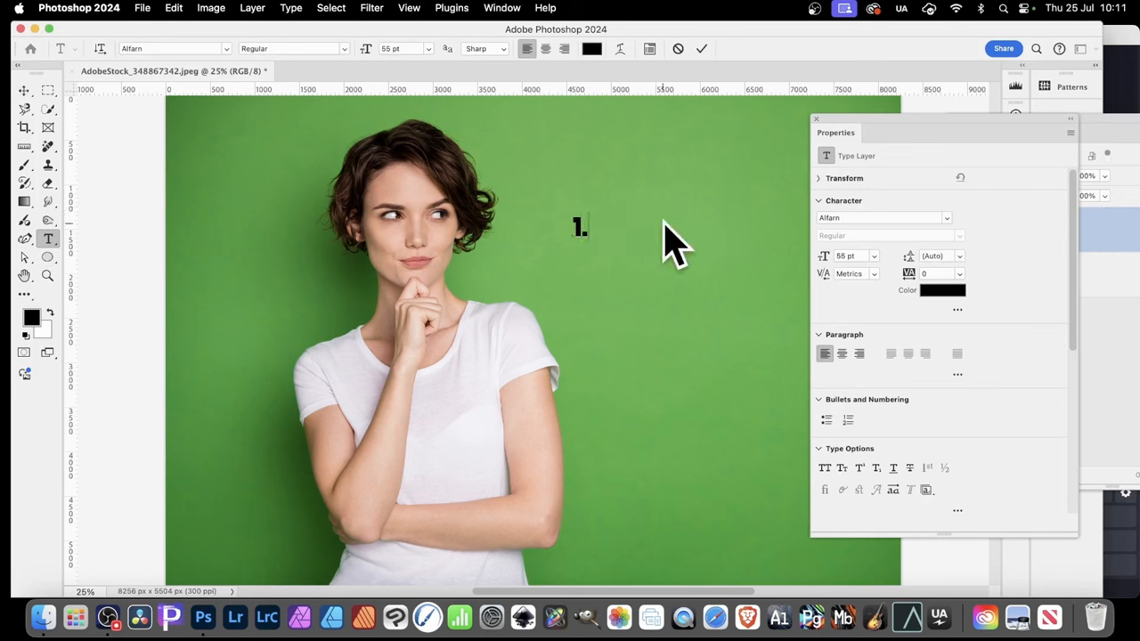
pyautogui.click(848, 419)
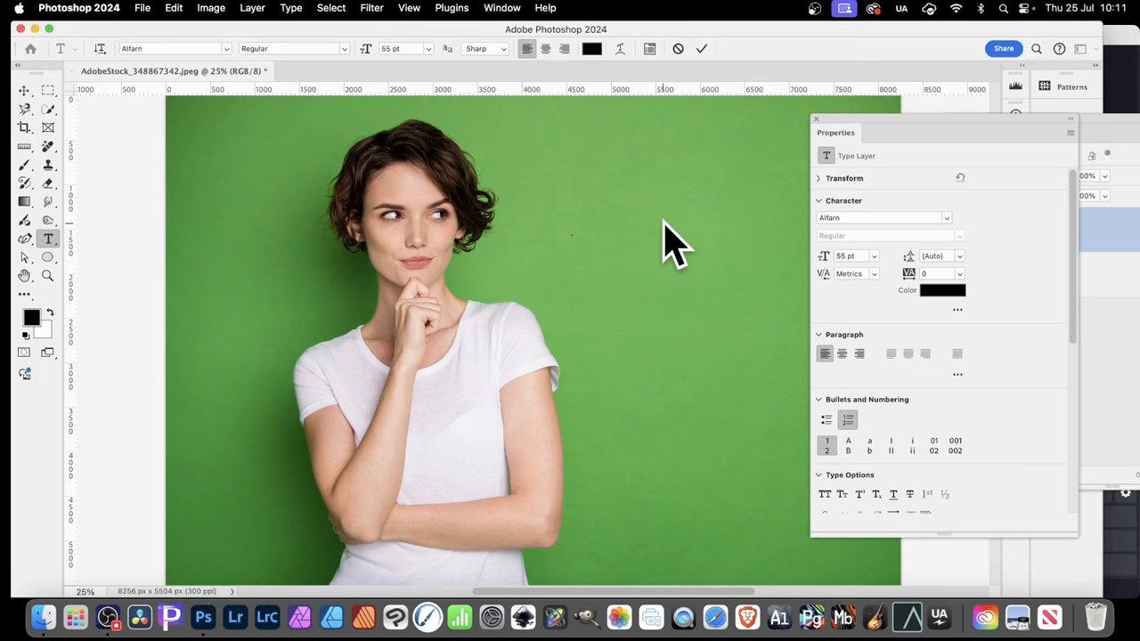
pyautogui.write('1.DFDHDFHDFJHFDJH')
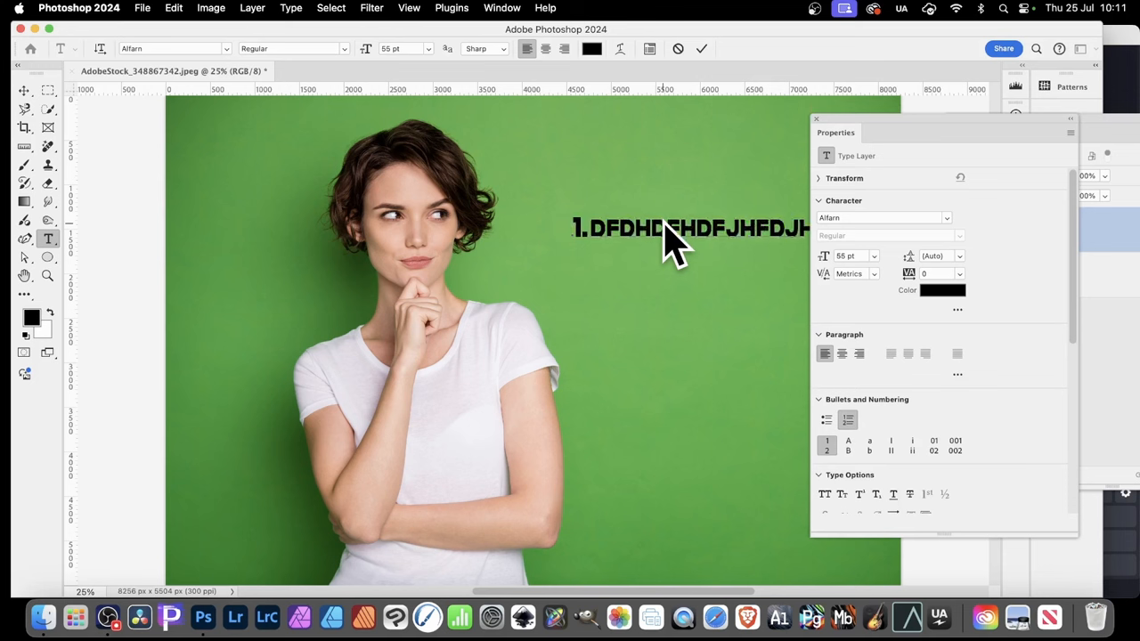
pyautogui.press('Return')
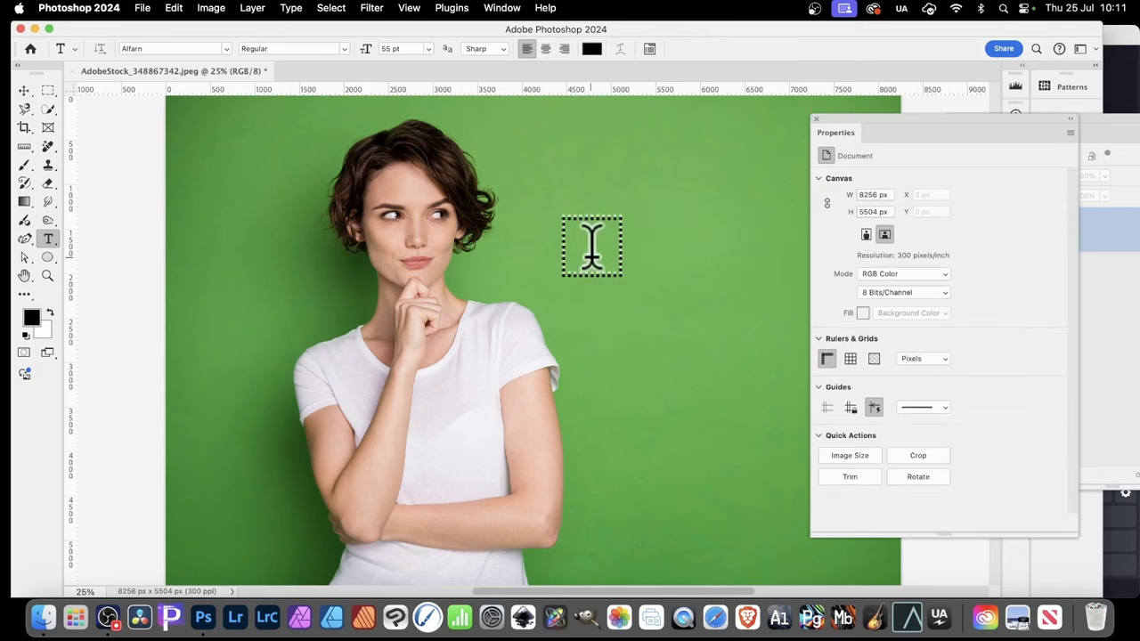
pyautogui.write('LOREM IPSUM')
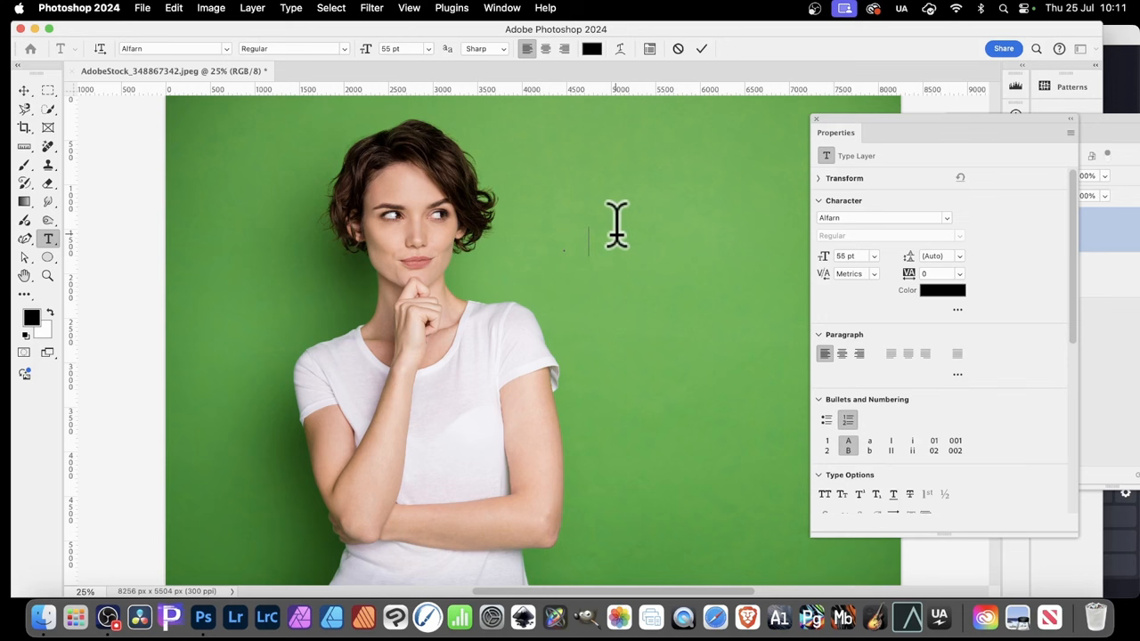
pyautogui.write('A.FDFDJJDKFKJDF')
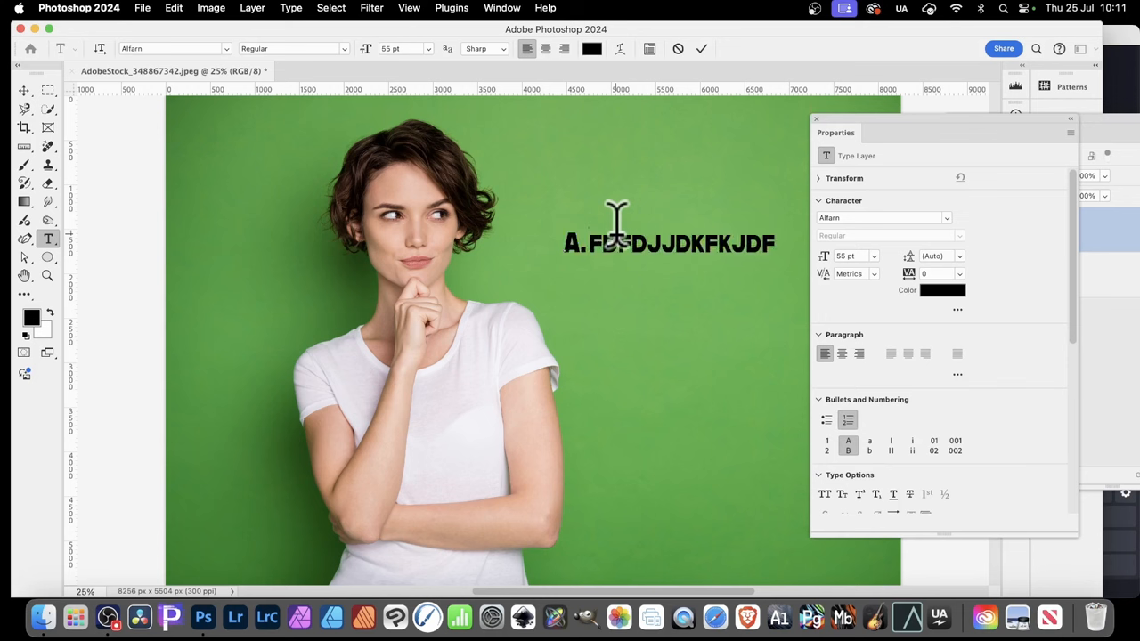
pyautogui.write('B.IEERUEREURIUERI')
pyautogui.write('C. EFLREJRELKJERLKJ')
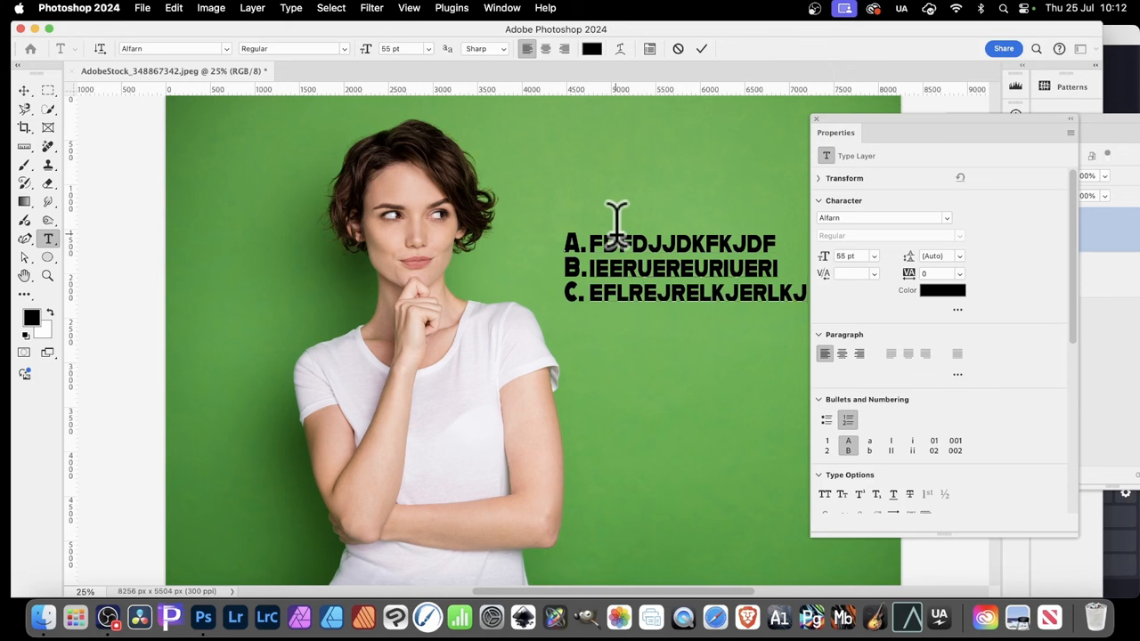
pyautogui.press('Return')
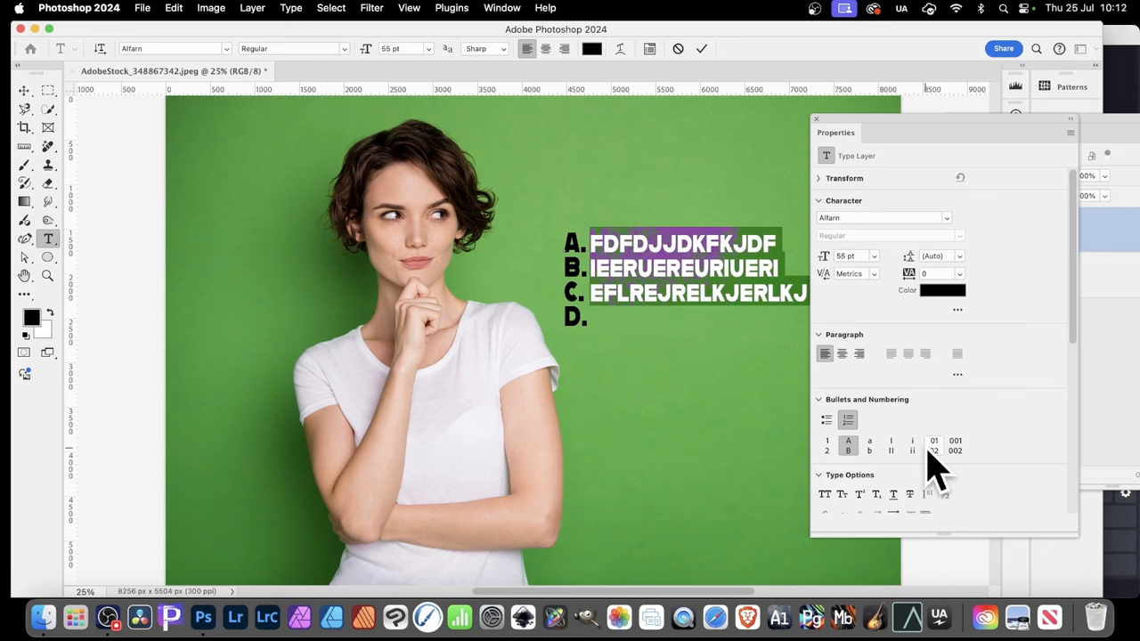
pyautogui.click(891, 441)
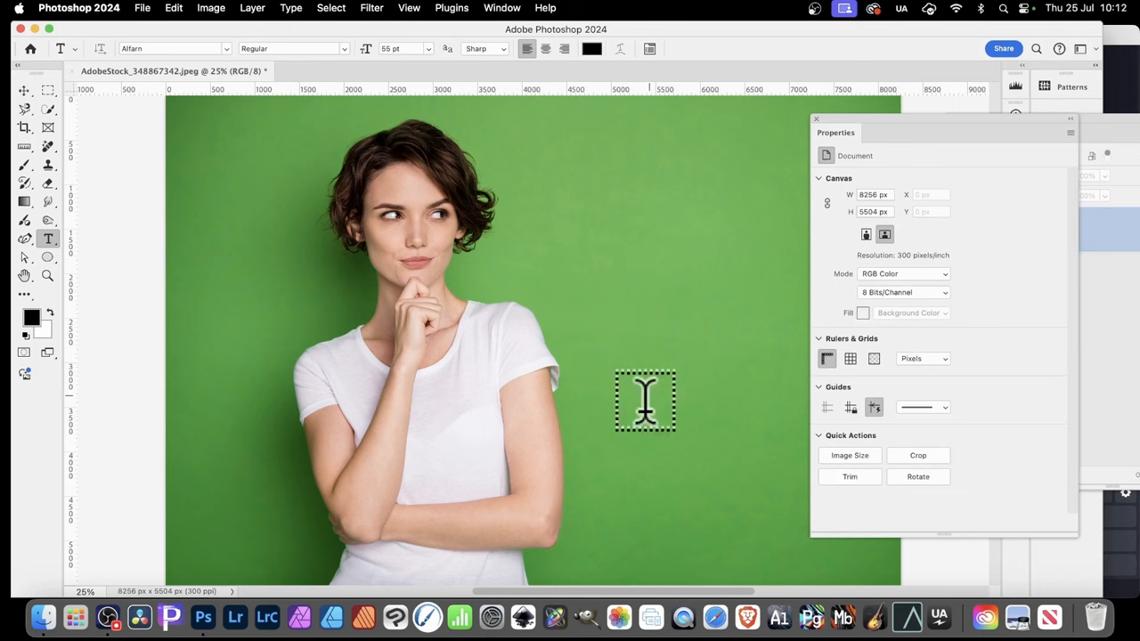
# Start a new bulleted text block on the green background
pyautogui.click(645, 401)
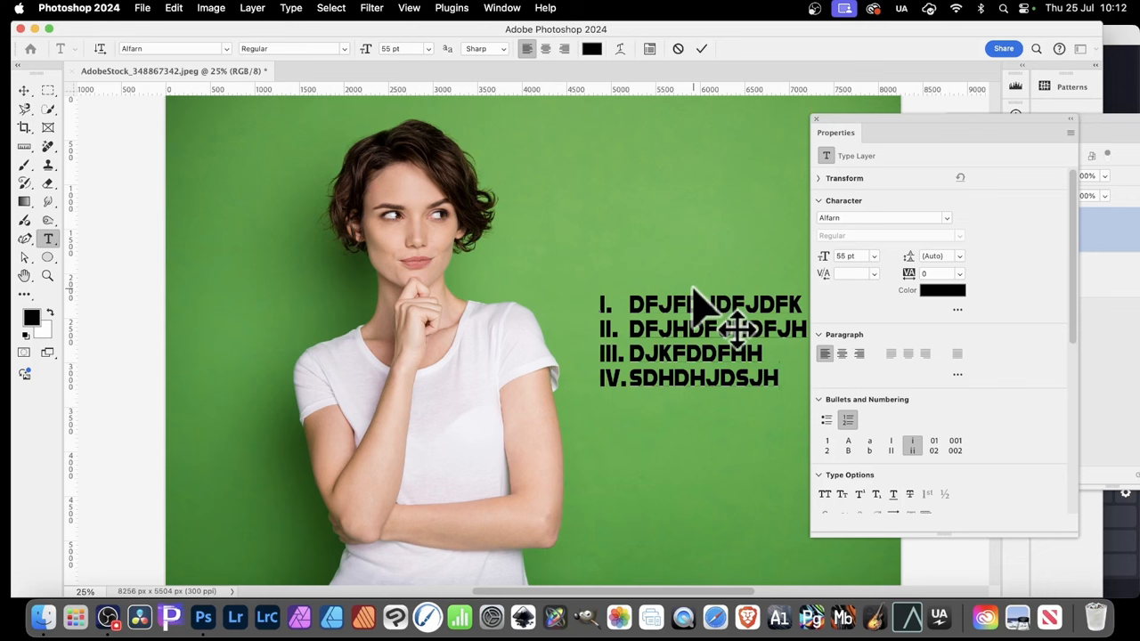
pyautogui.click(678, 49)
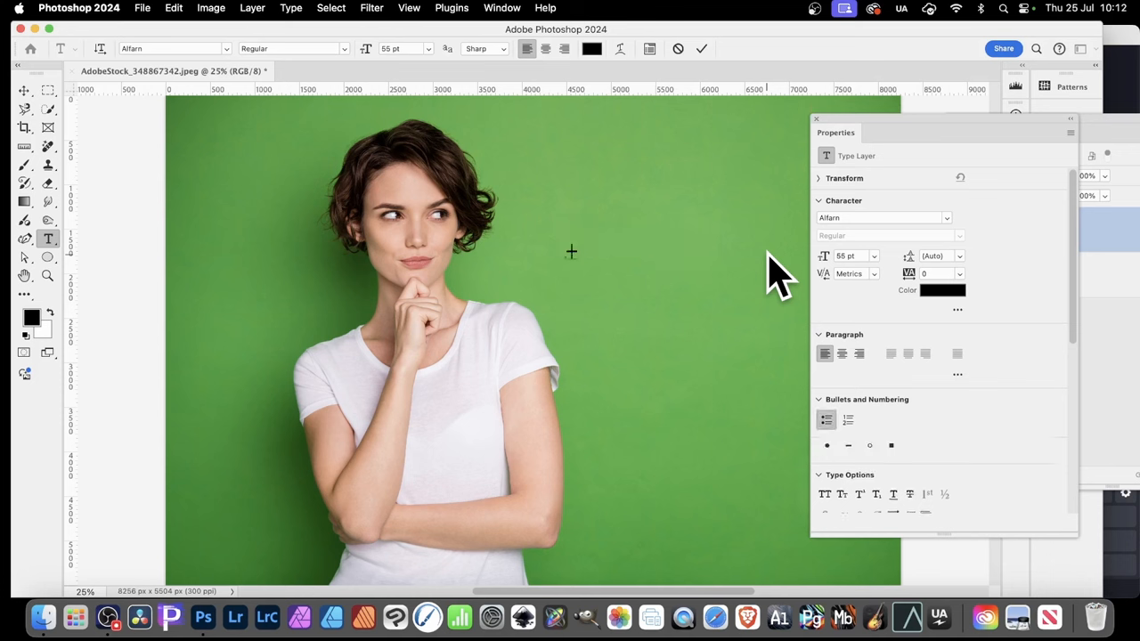
# Type a bulleted list of letter strings right of her head, correcting one typo
pyautogui.click(586, 254)
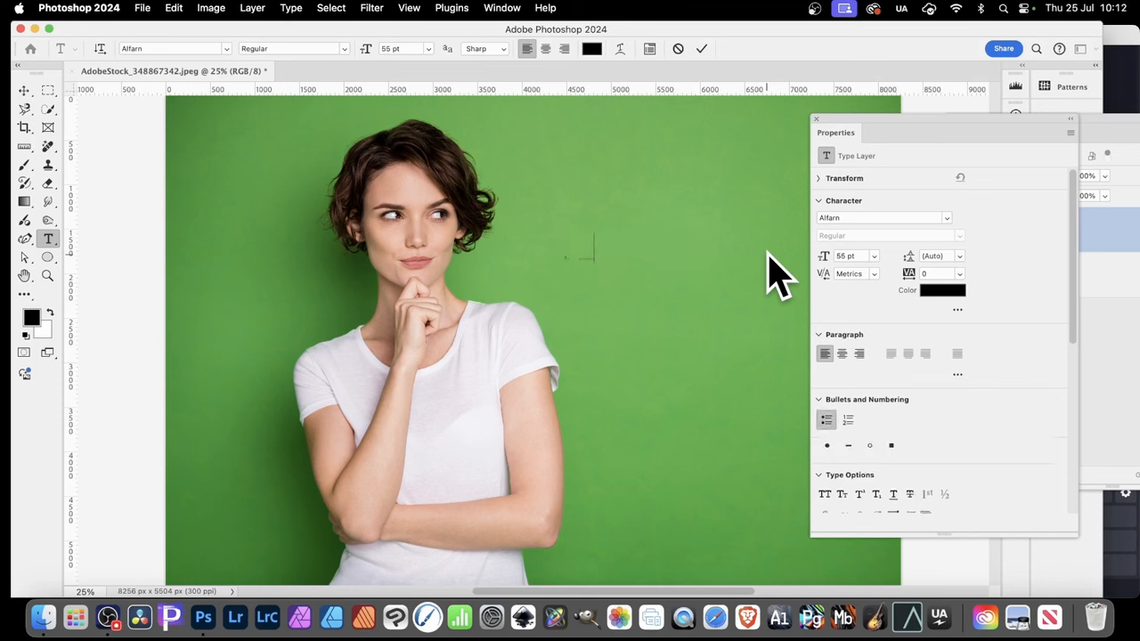
pyautogui.write('DDHDSHSDHJSDHJDJ')
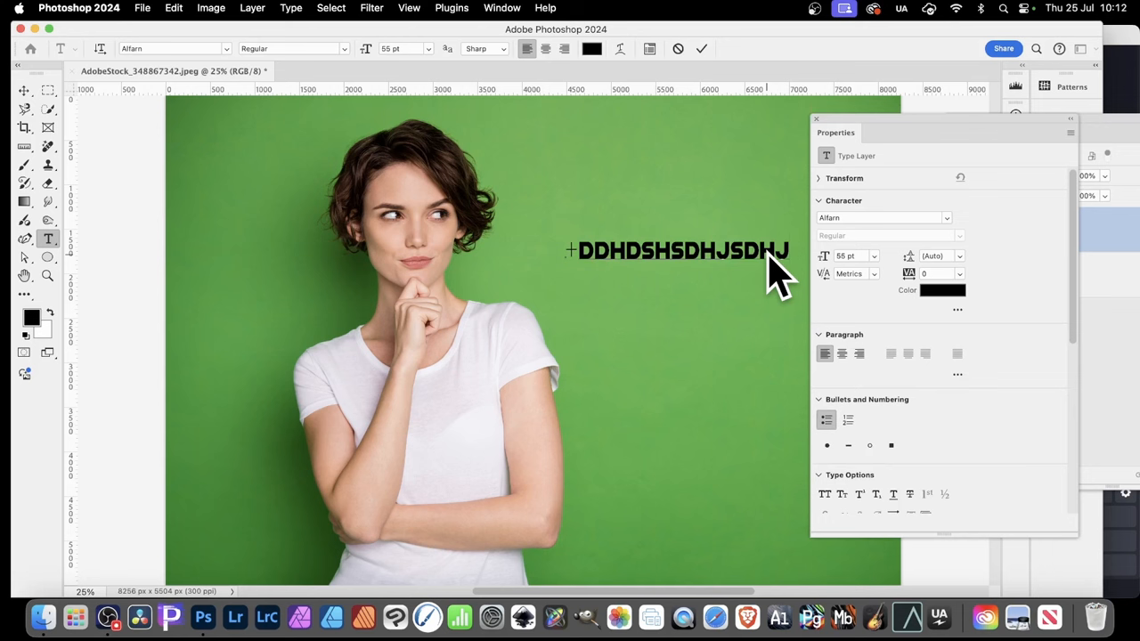
pyautogui.press('backspace')
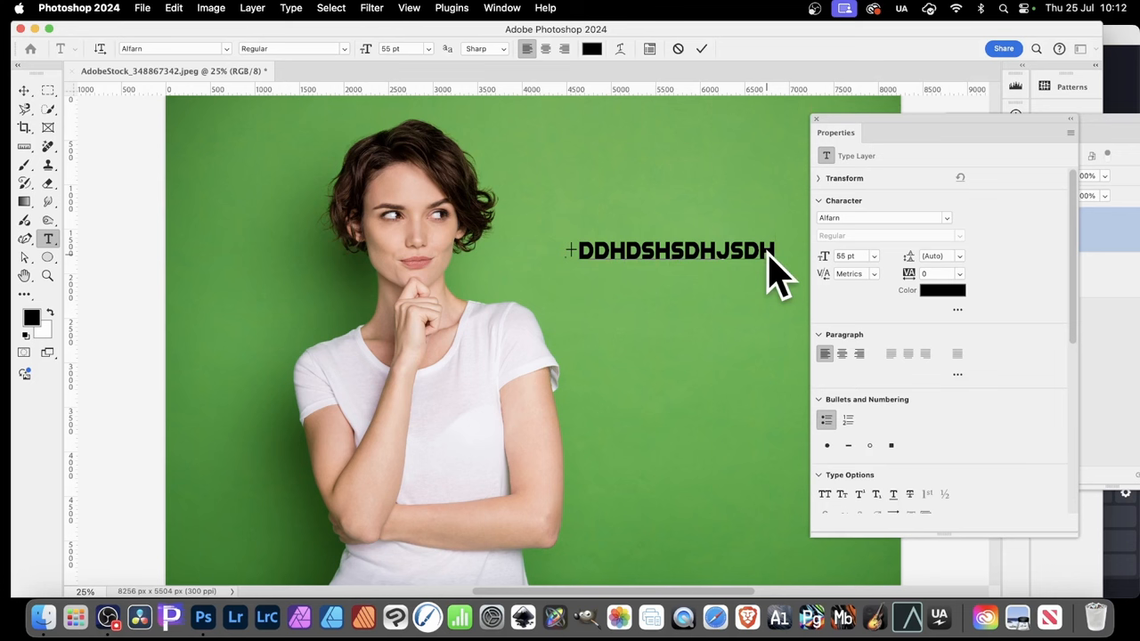
pyautogui.write('KLDFDFJLKDFKL')
pyautogui.write('SDAJDSKJSDAJKLS')
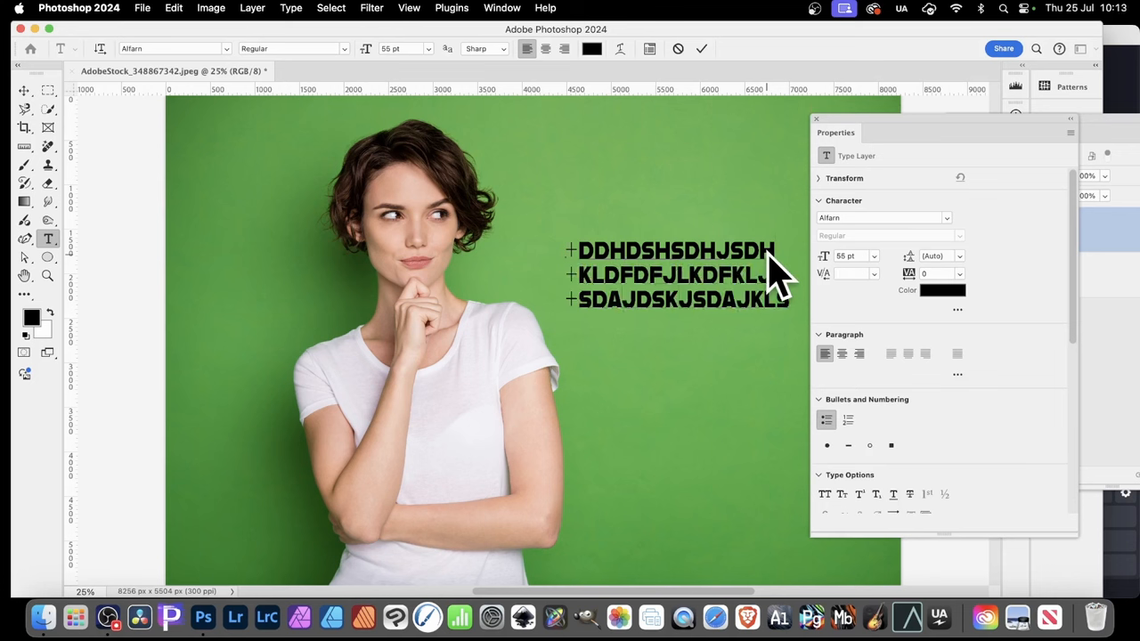
pyautogui.write('DSDSJSDKJ')
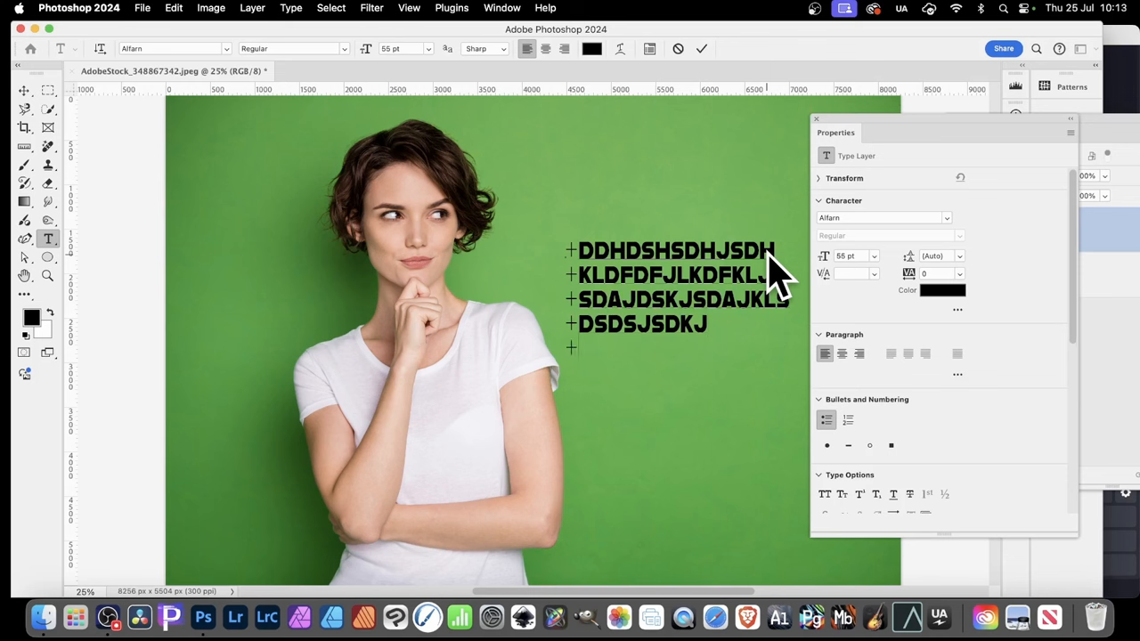
pyautogui.moveTo(935, 486)
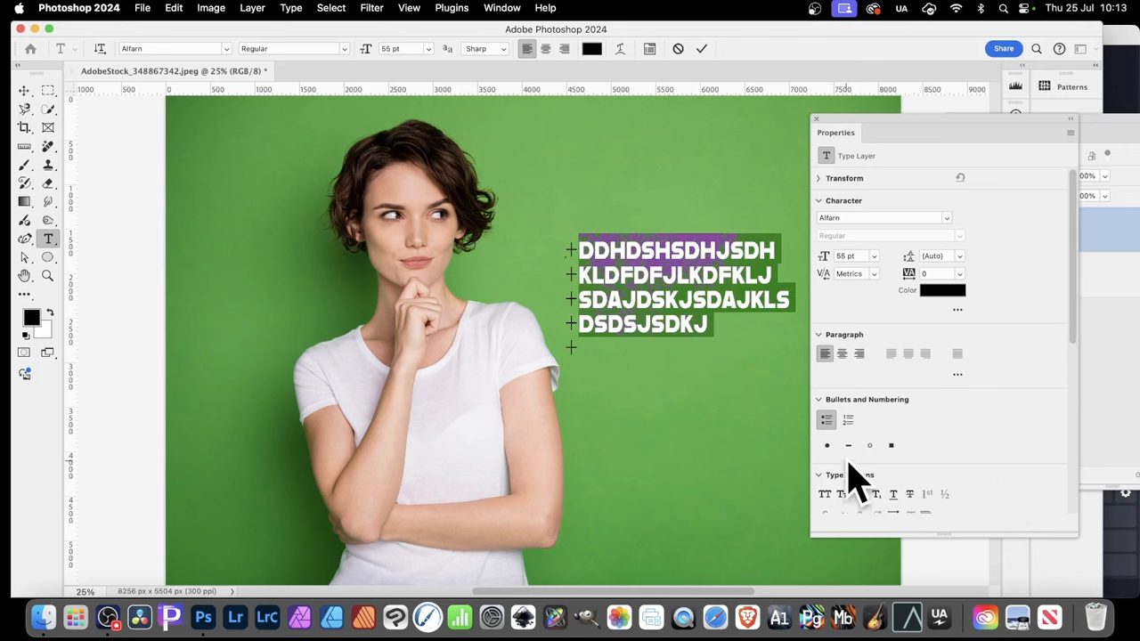
pyautogui.moveTo(855, 468)
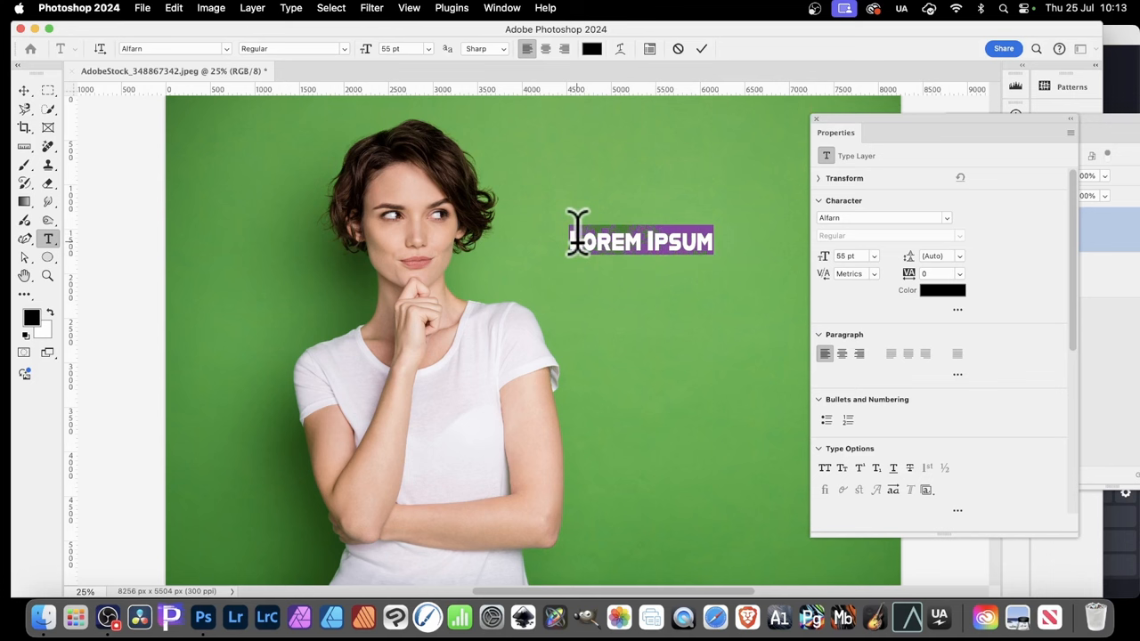
# Type lines 'DSJHSDJHKSDJHDSD', 'SDDSHDSJKKJ', 'SDADJSKJL' over the placeholder and switch off Bulleted List
pyautogui.press('Delete')
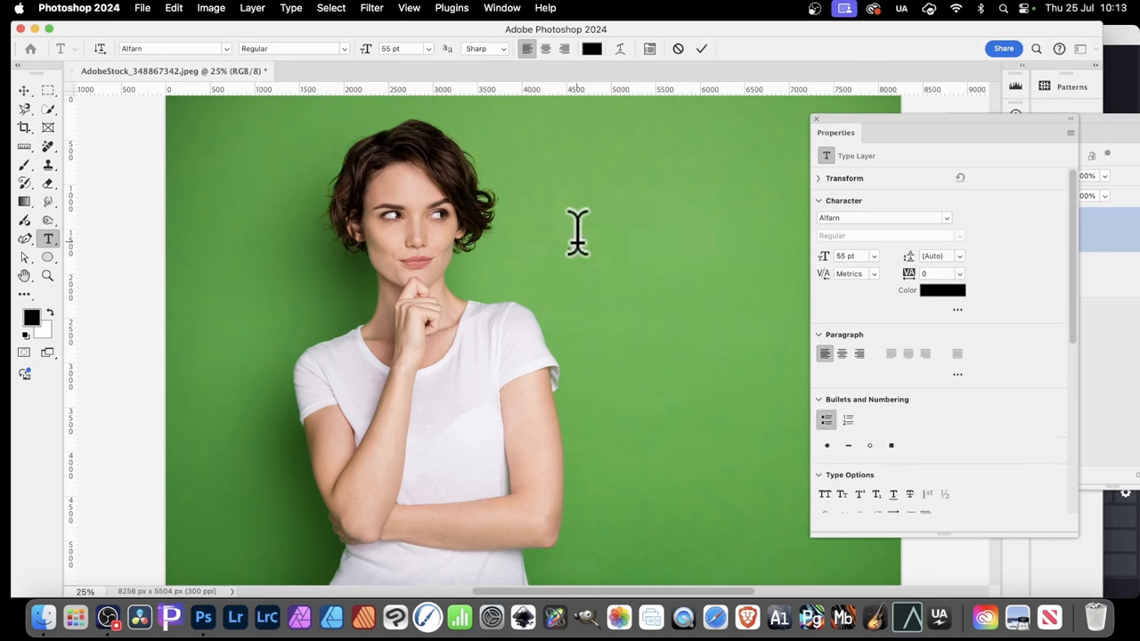
pyautogui.write('DSJHSDJHKSDJHDSD')
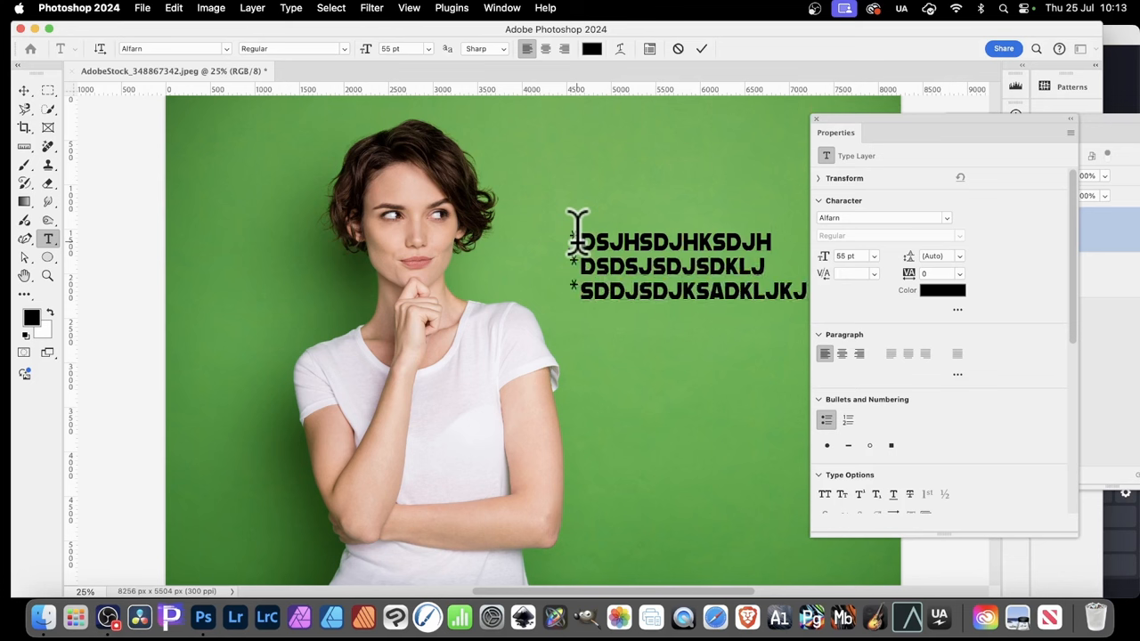
pyautogui.write('SDDSHDSJKKJ')
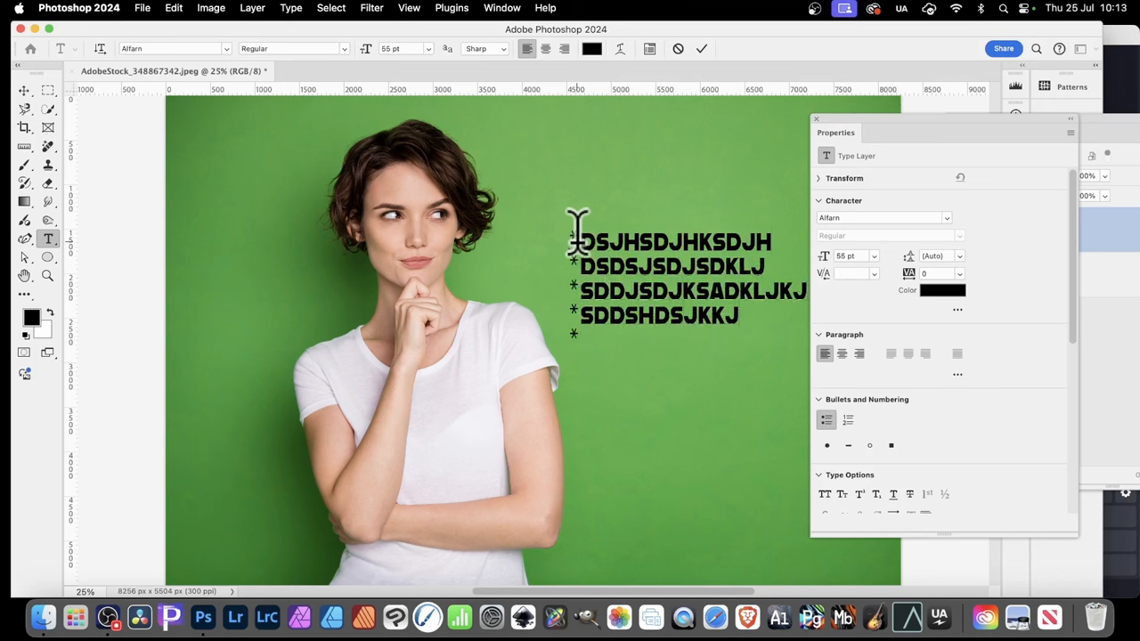
pyautogui.write('SDADJSKJL')
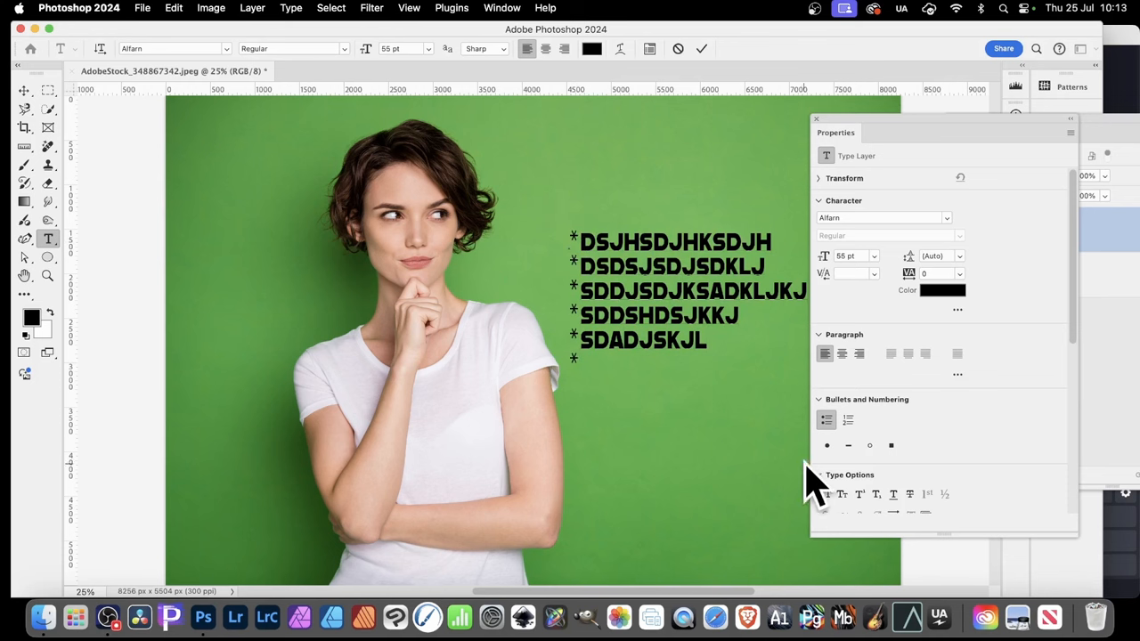
pyautogui.moveTo(507, 245)
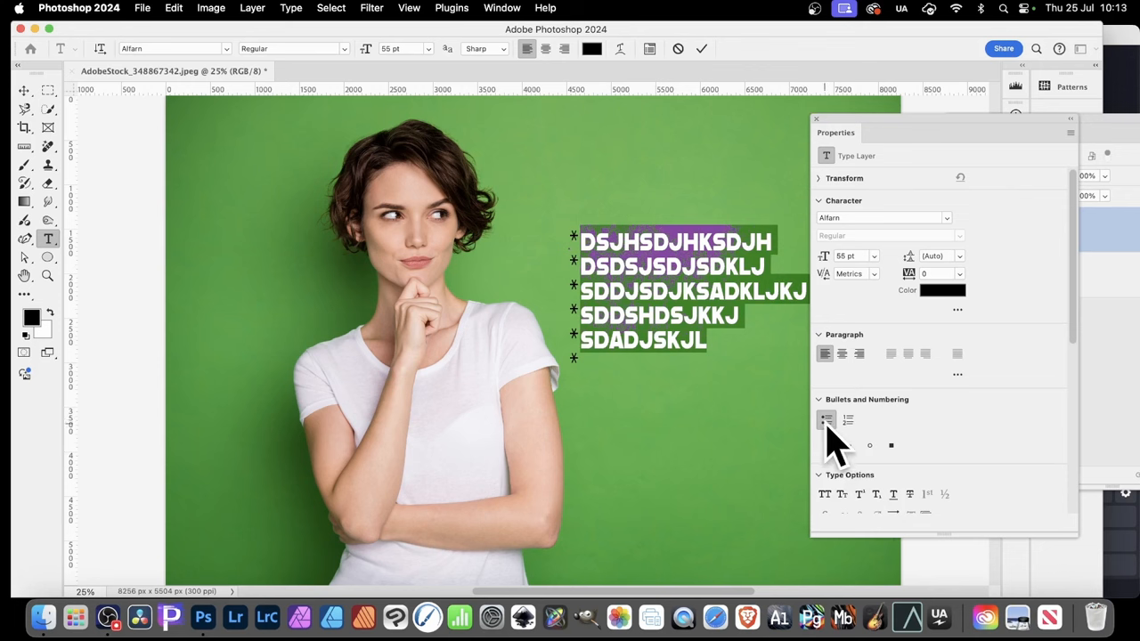
pyautogui.click(826, 420)
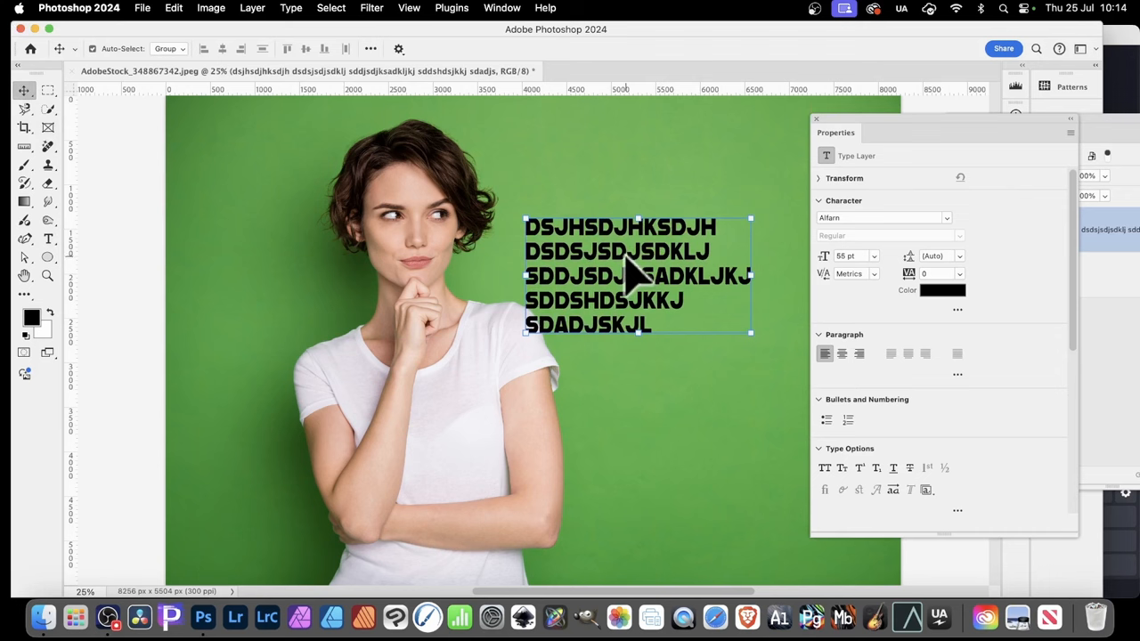
# Select all five lines, then apply I, II uppercase Roman numeral numbering
pyautogui.click(48, 237)
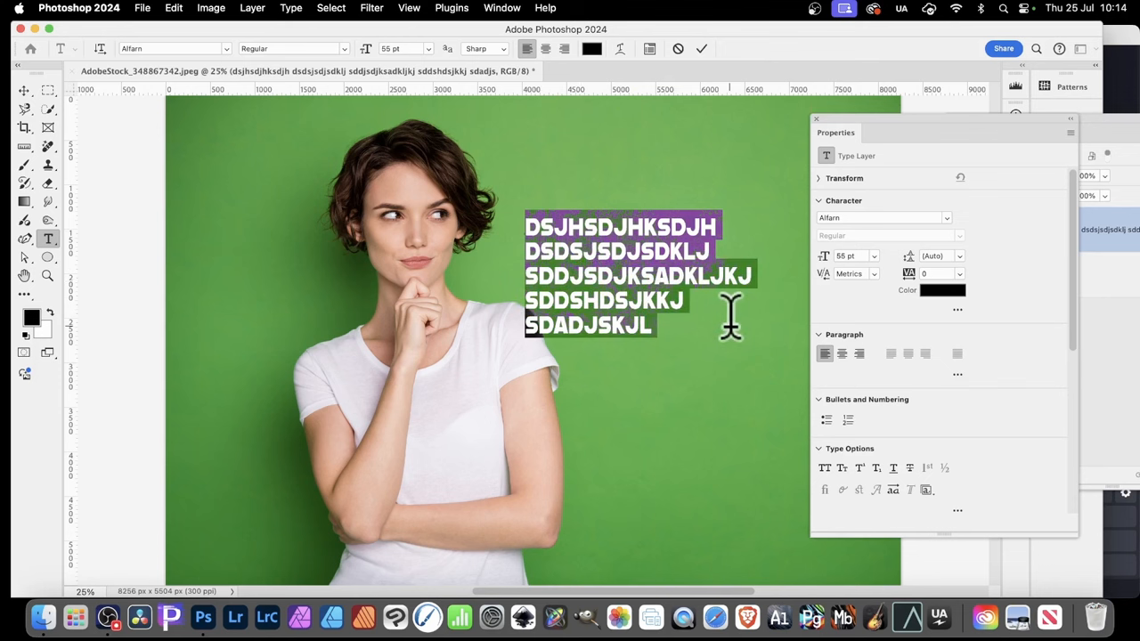
pyautogui.moveTo(845, 450)
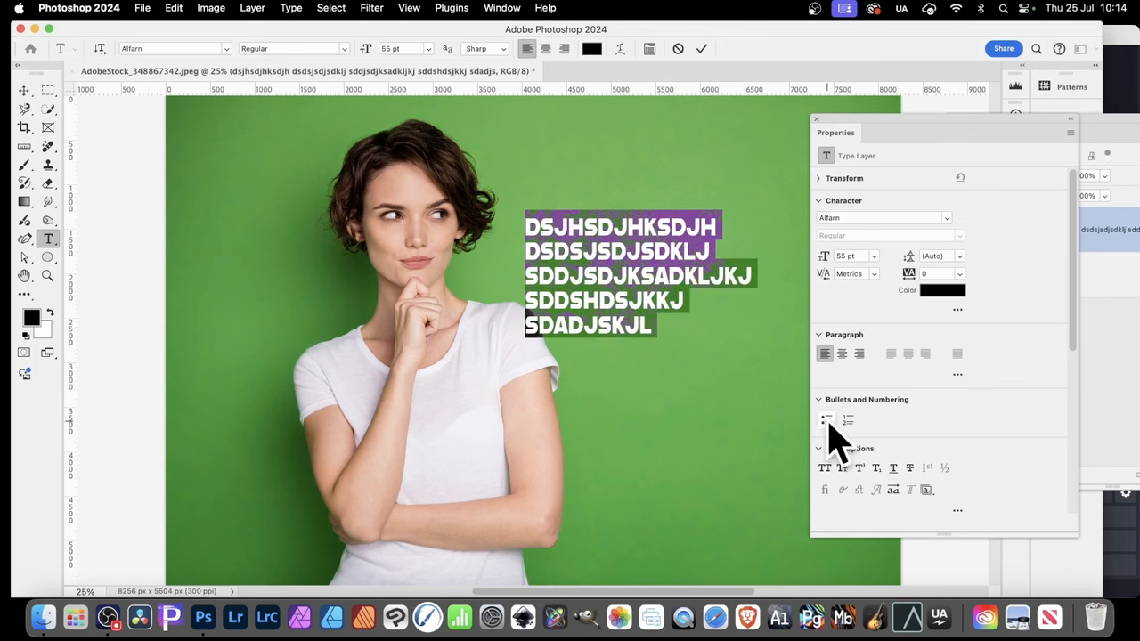
pyautogui.click(826, 419)
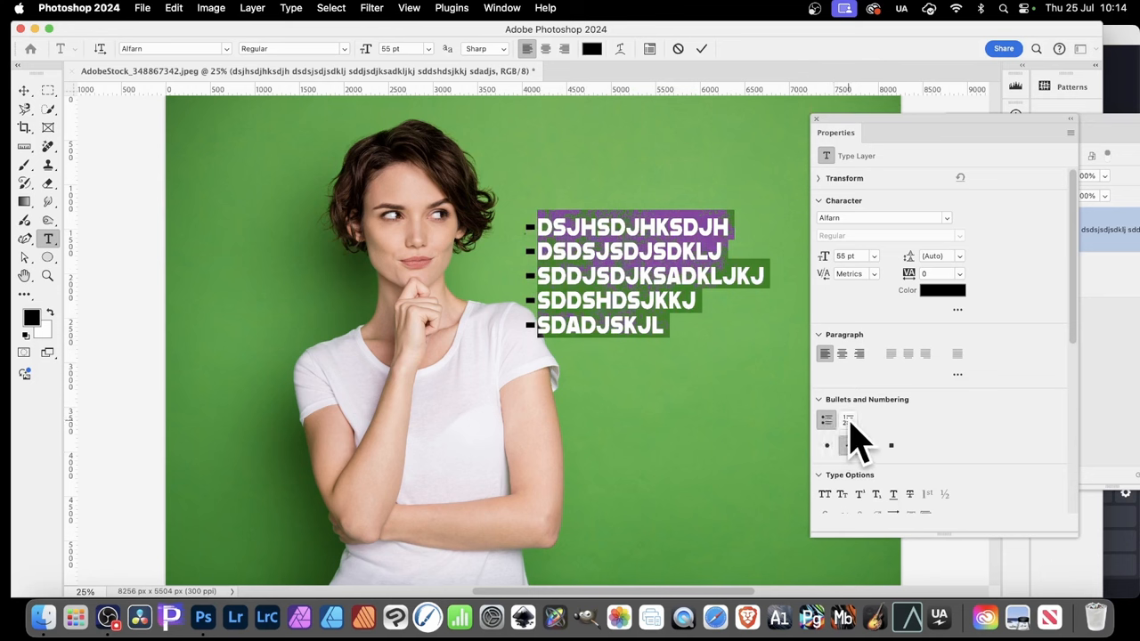
pyautogui.click(848, 420)
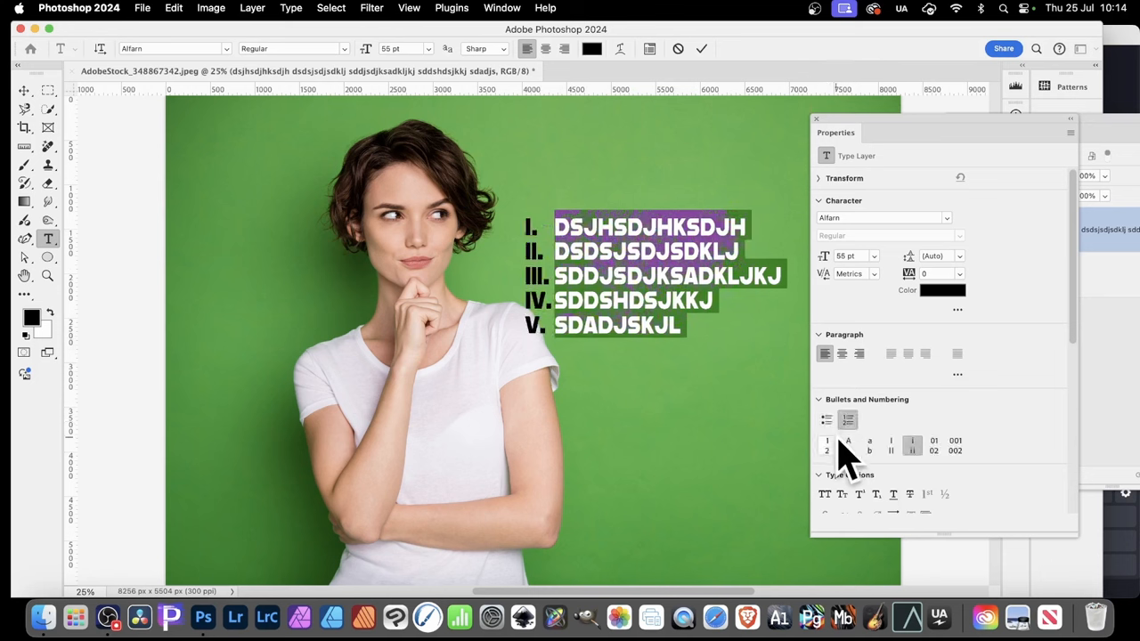
pyautogui.click(891, 441)
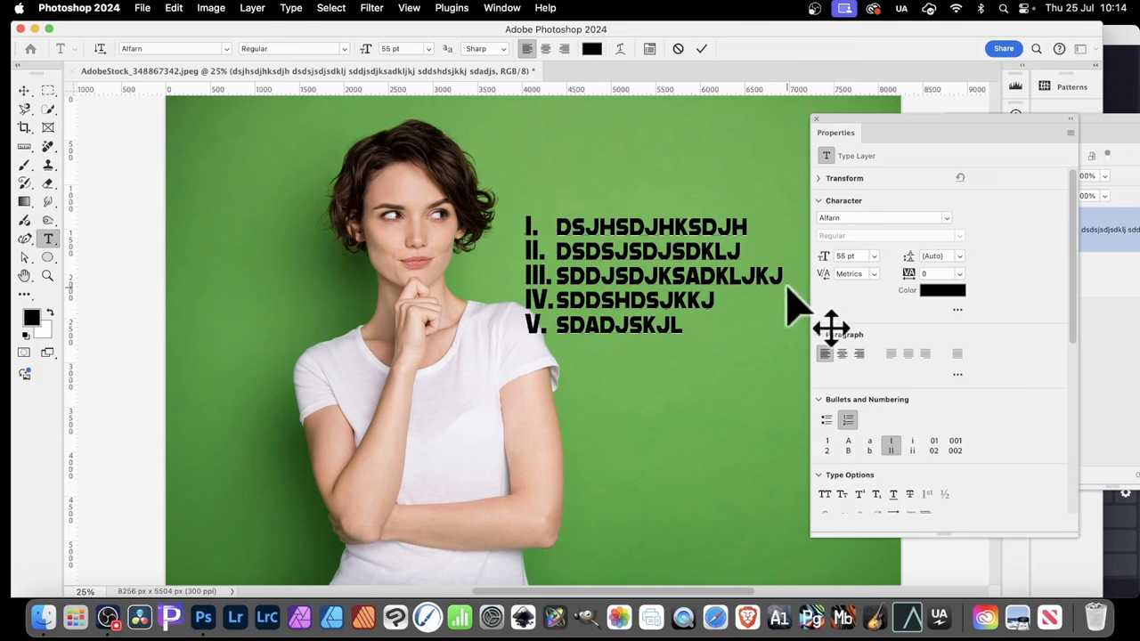
pyautogui.moveTo(865, 258)
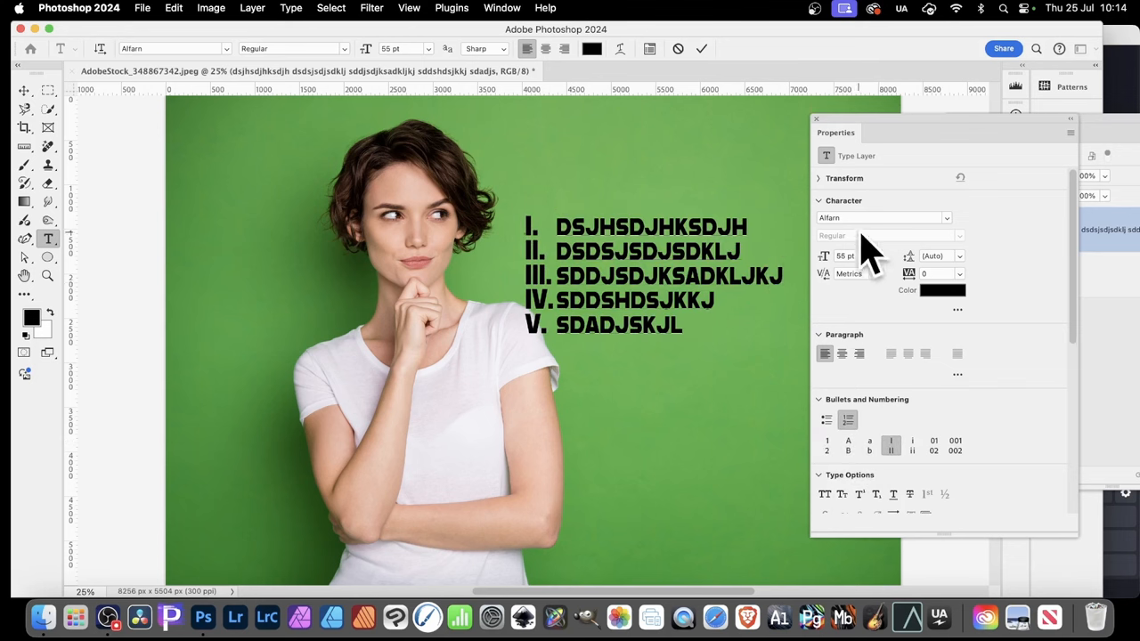
pyautogui.moveTo(882, 236)
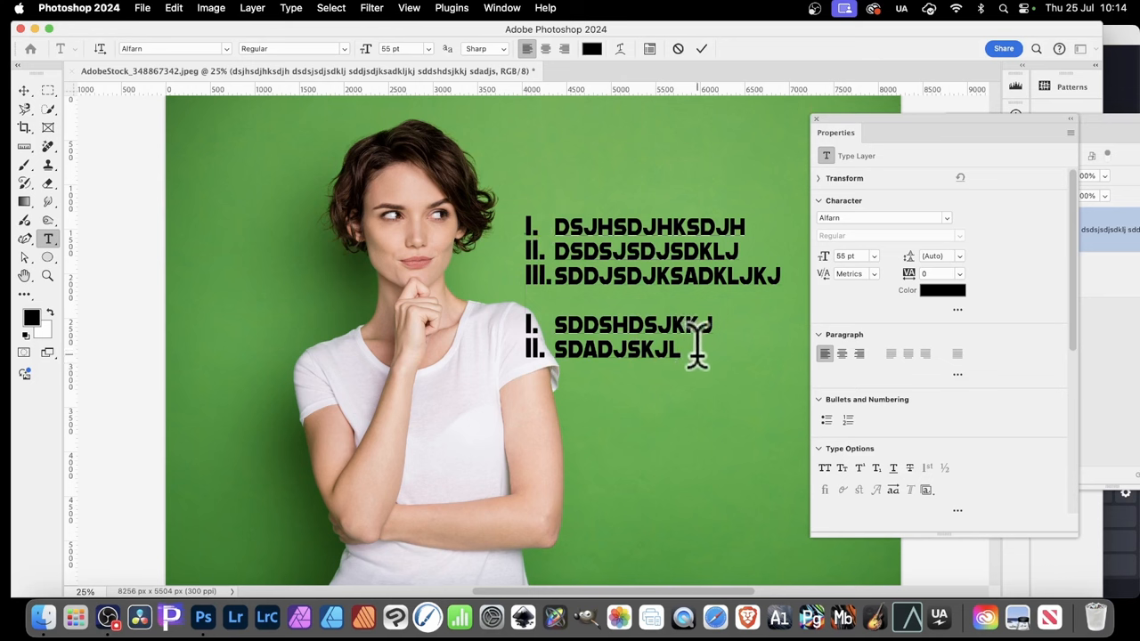
# Restart numbering for a second group and make the new lines red (FA0000) dash bullets
pyautogui.click(848, 420)
pyautogui.write('DSDDSGH')
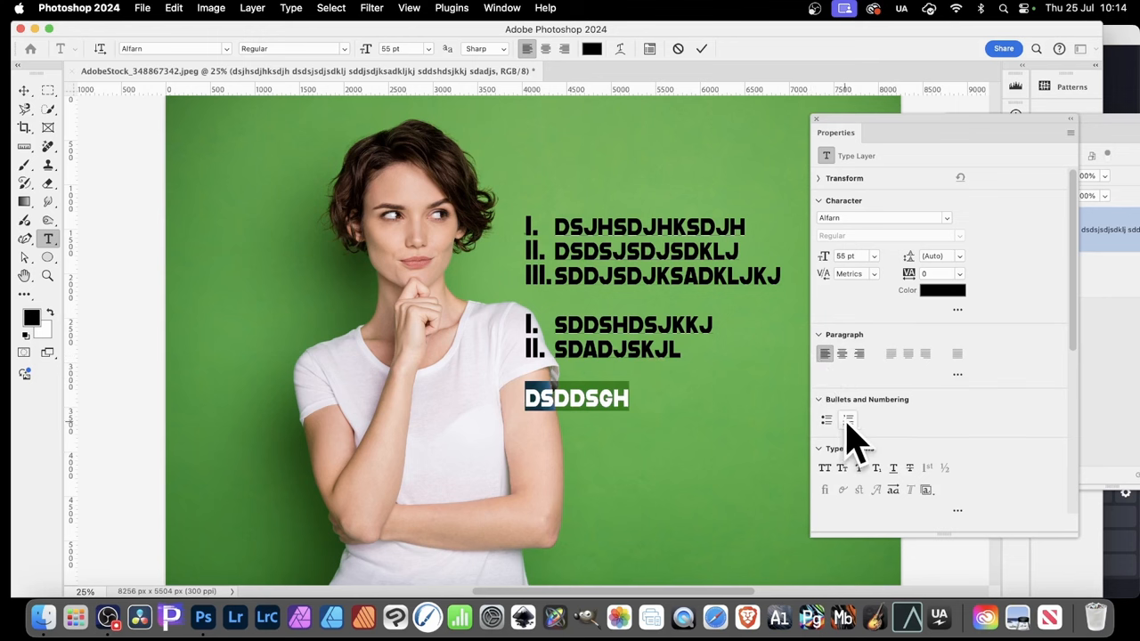
pyautogui.click(826, 420)
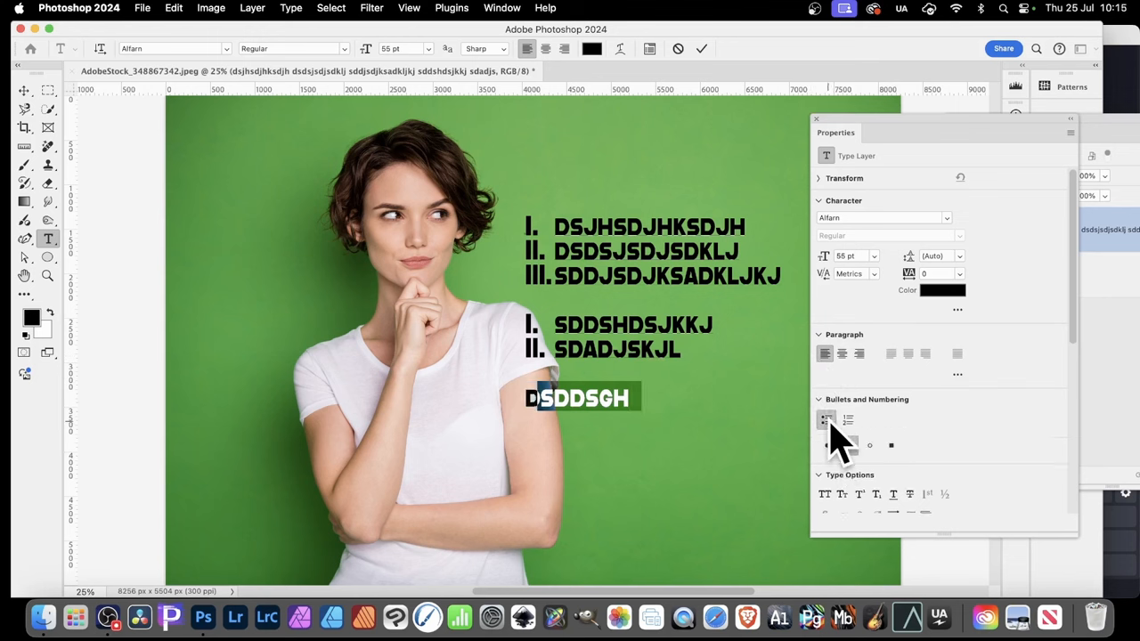
pyautogui.click(826, 420)
pyautogui.write('-EREERUERIUY')
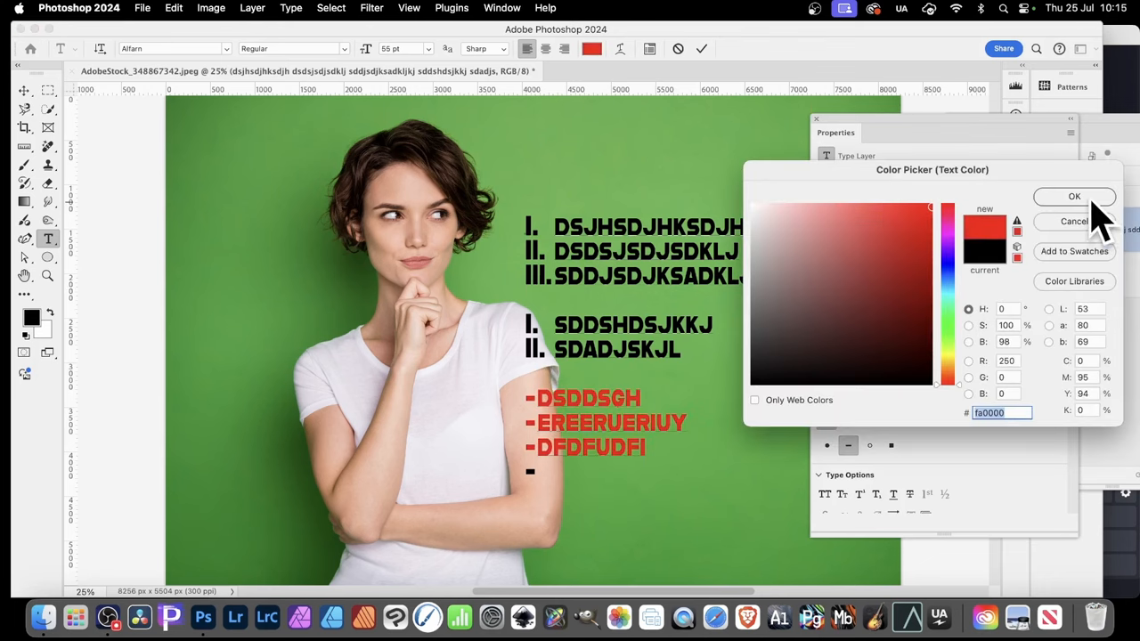
pyautogui.click(1074, 196)
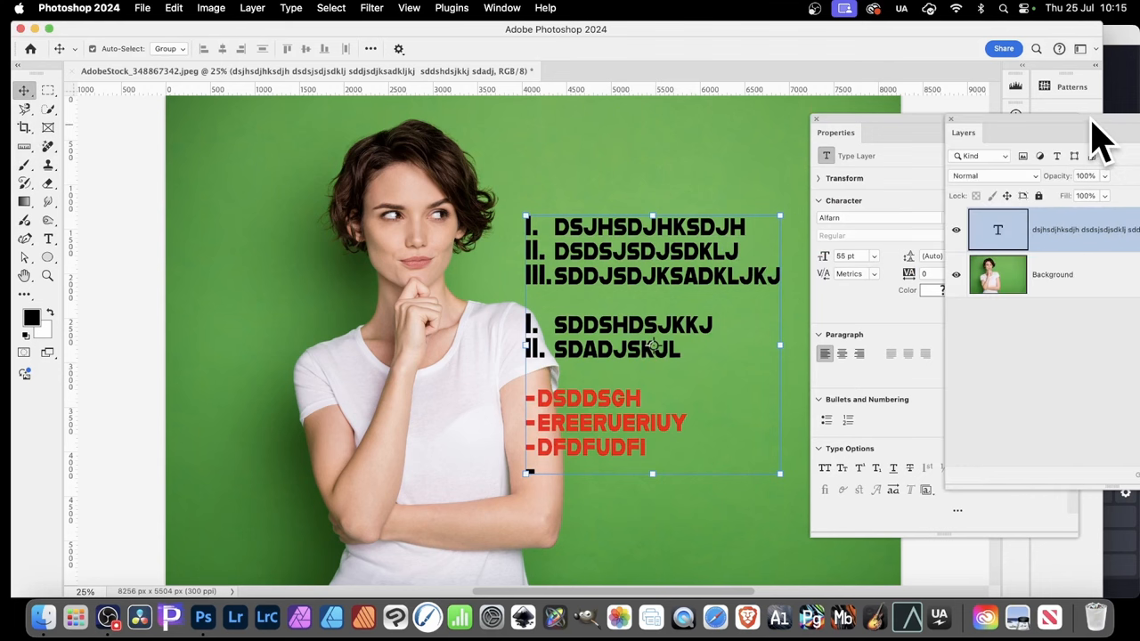
pyautogui.moveTo(1024, 169)
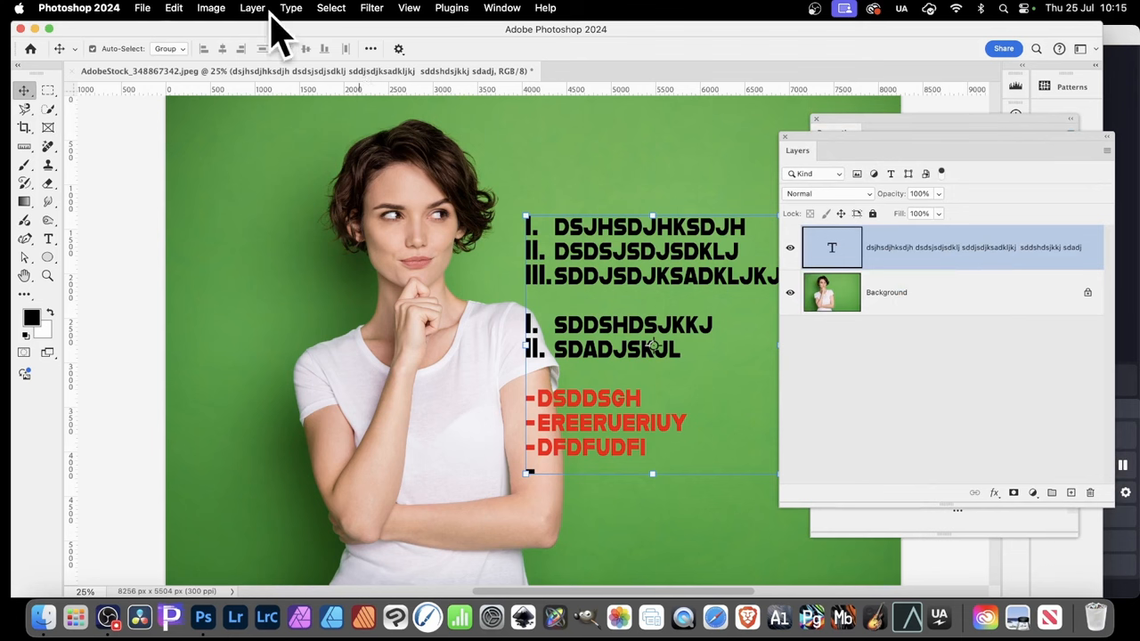
# Open the Layer menu to browse Layer Style effects
pyautogui.click(252, 7)
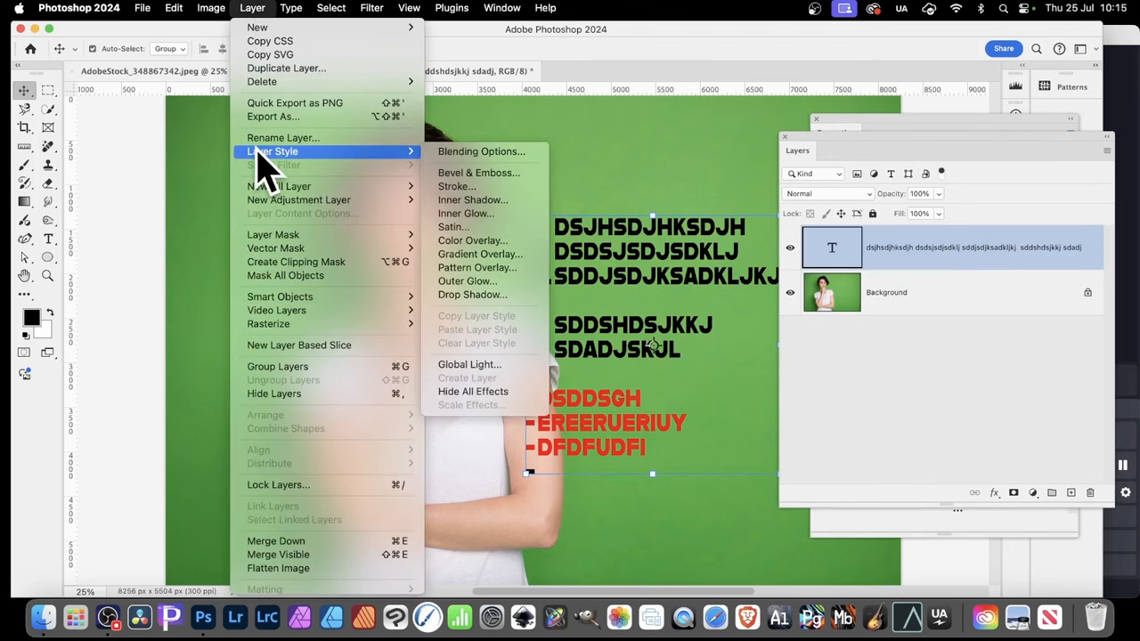